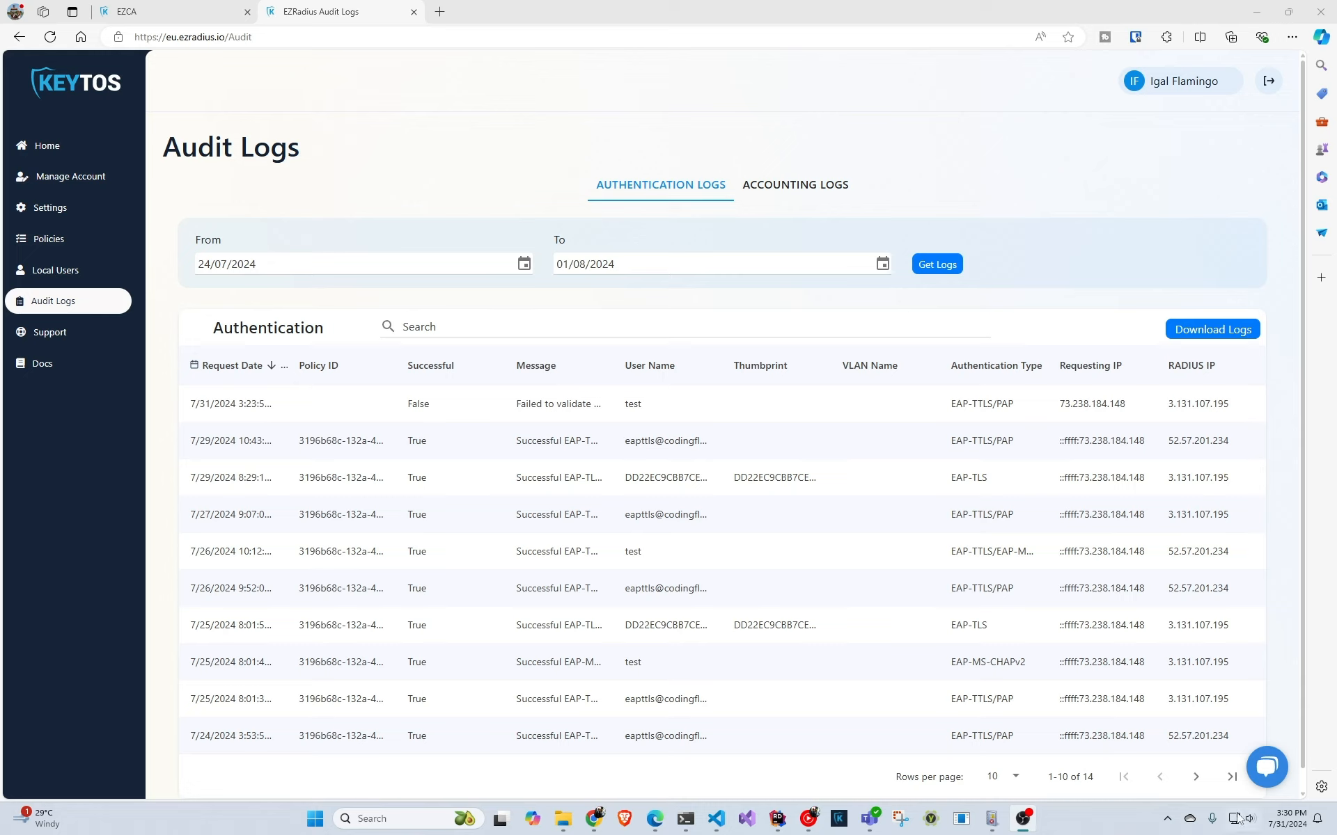
pyautogui.click(1235, 818)
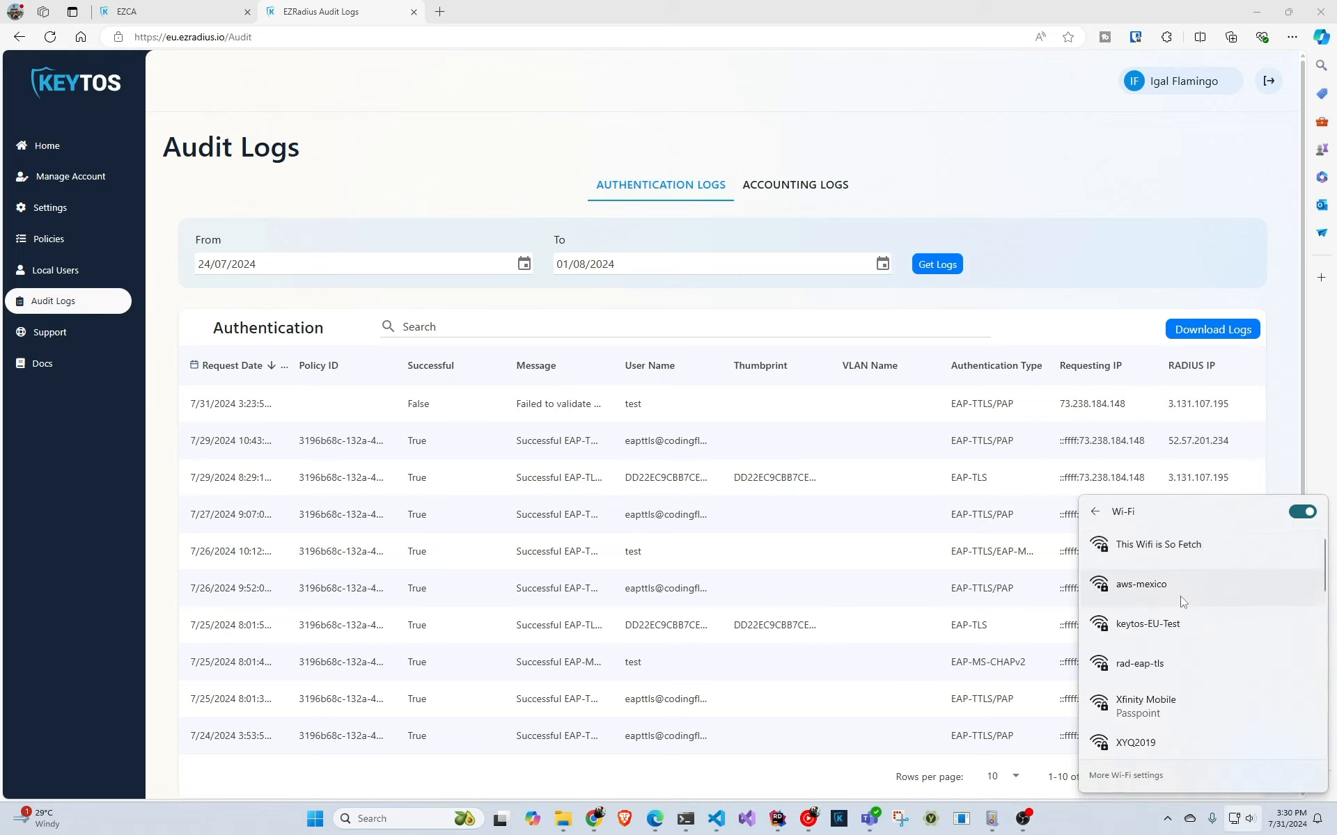
pyautogui.click(1145, 624)
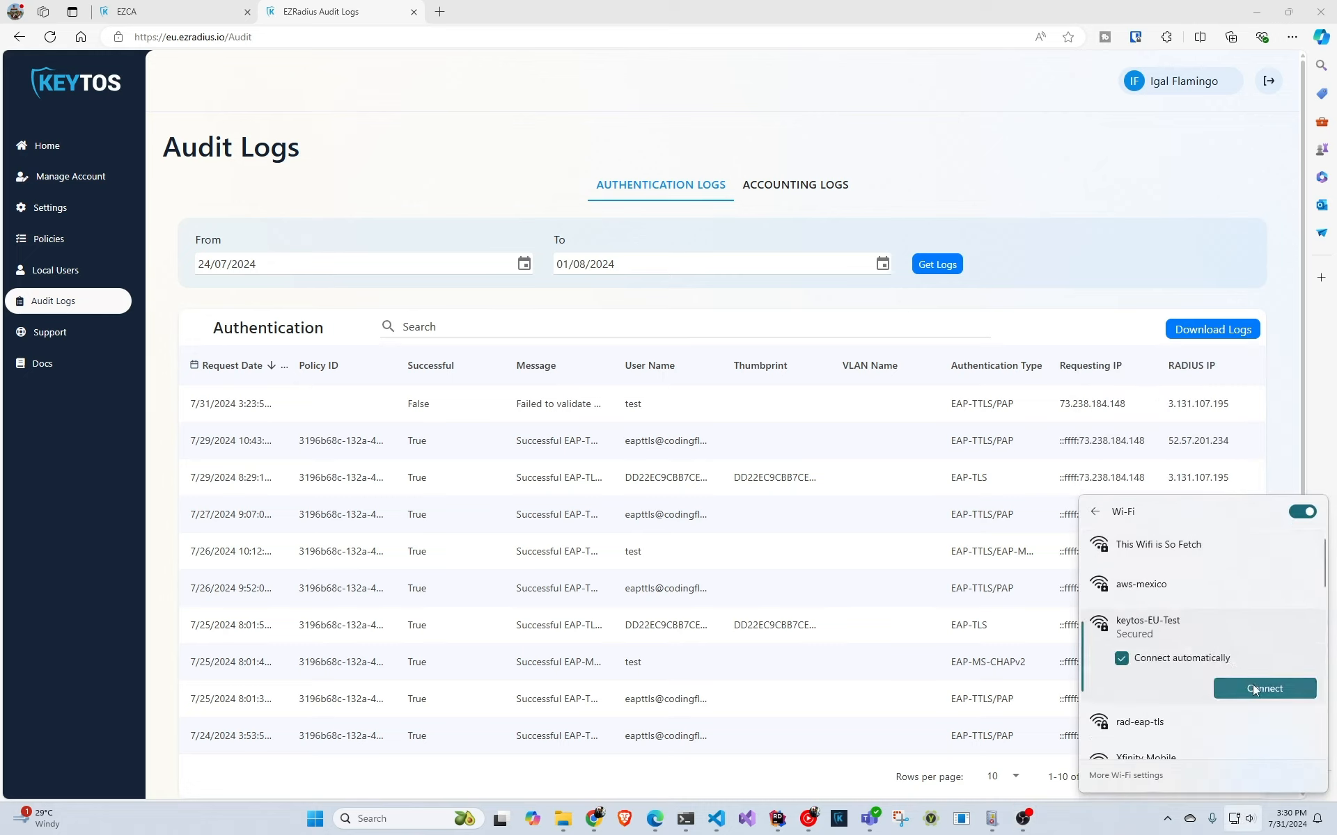
pyautogui.click(1263, 688)
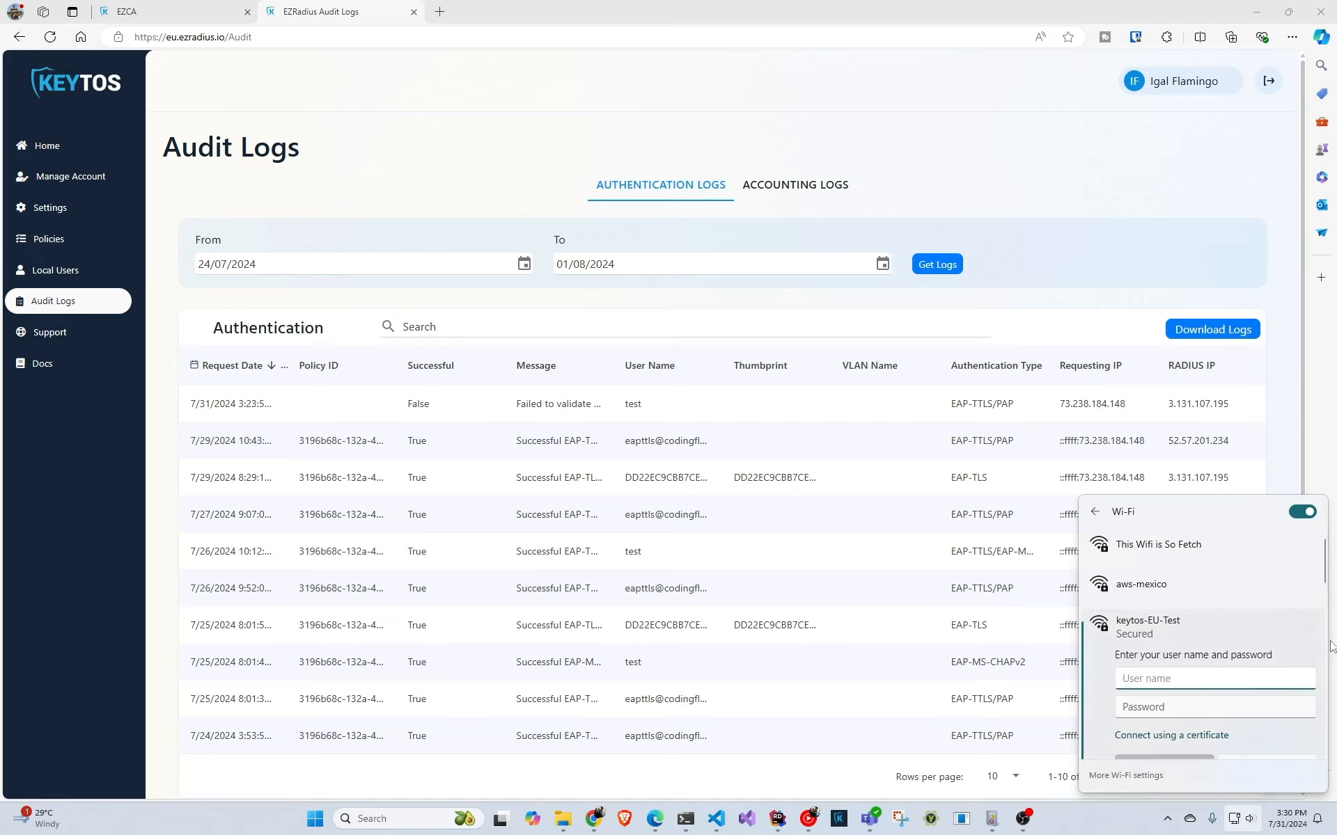
pyautogui.write('test')
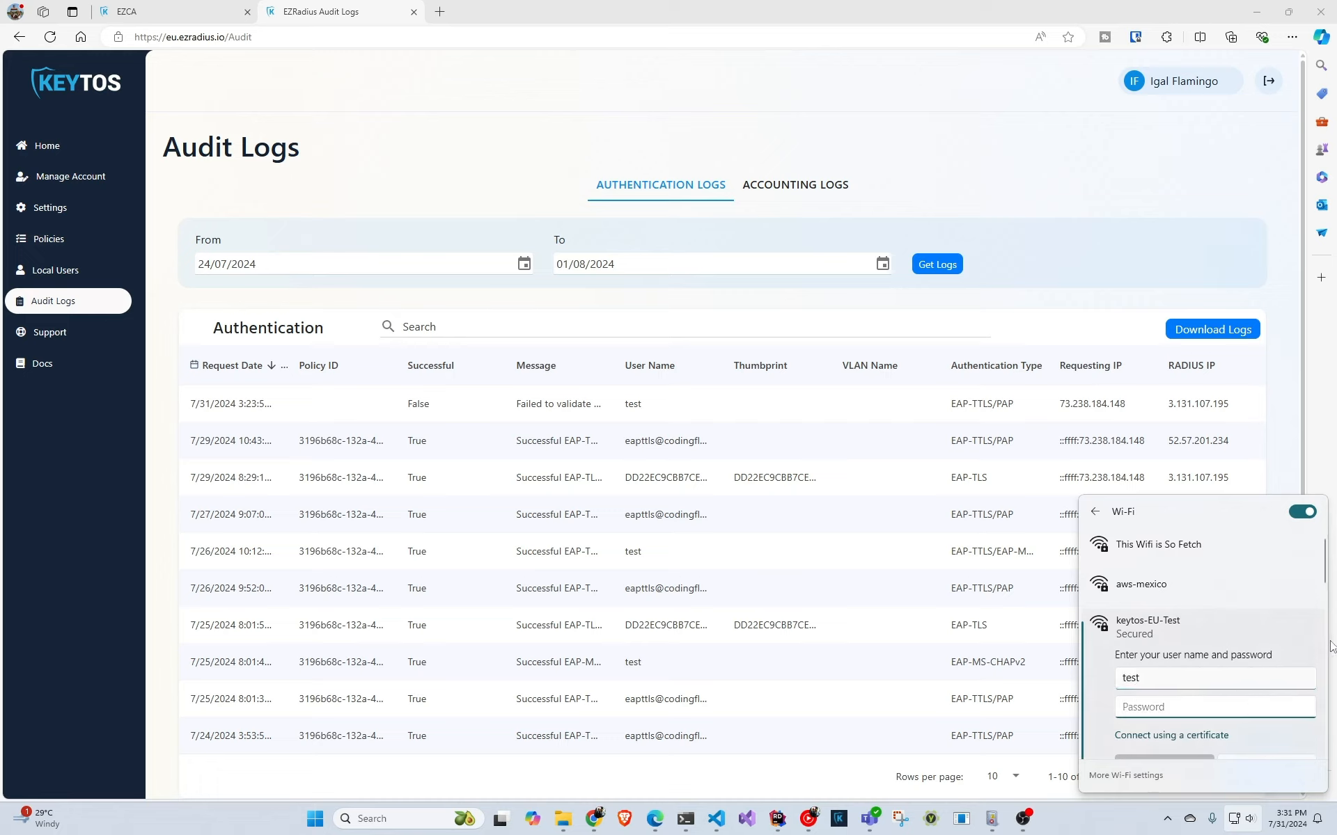
pyautogui.write('password')
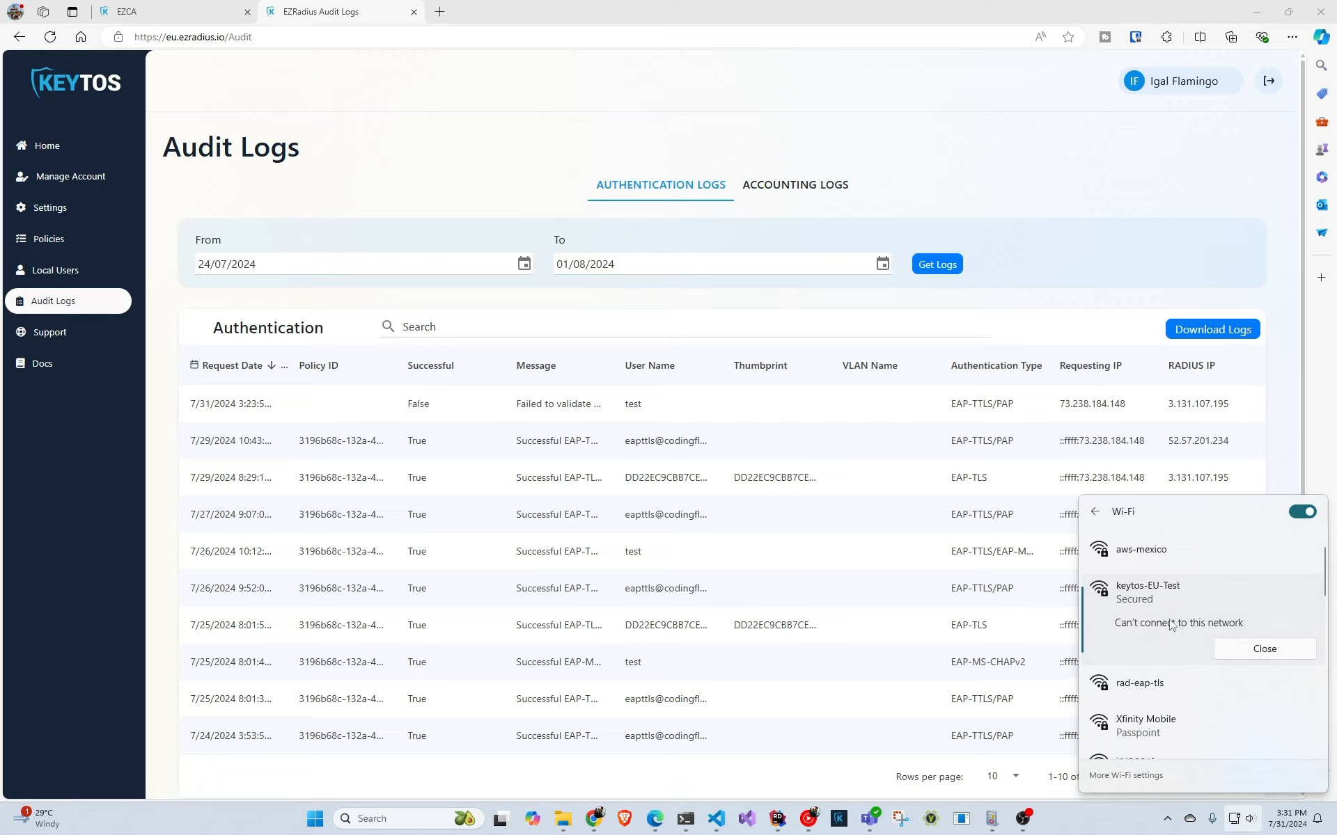
pyautogui.moveTo(1193, 629)
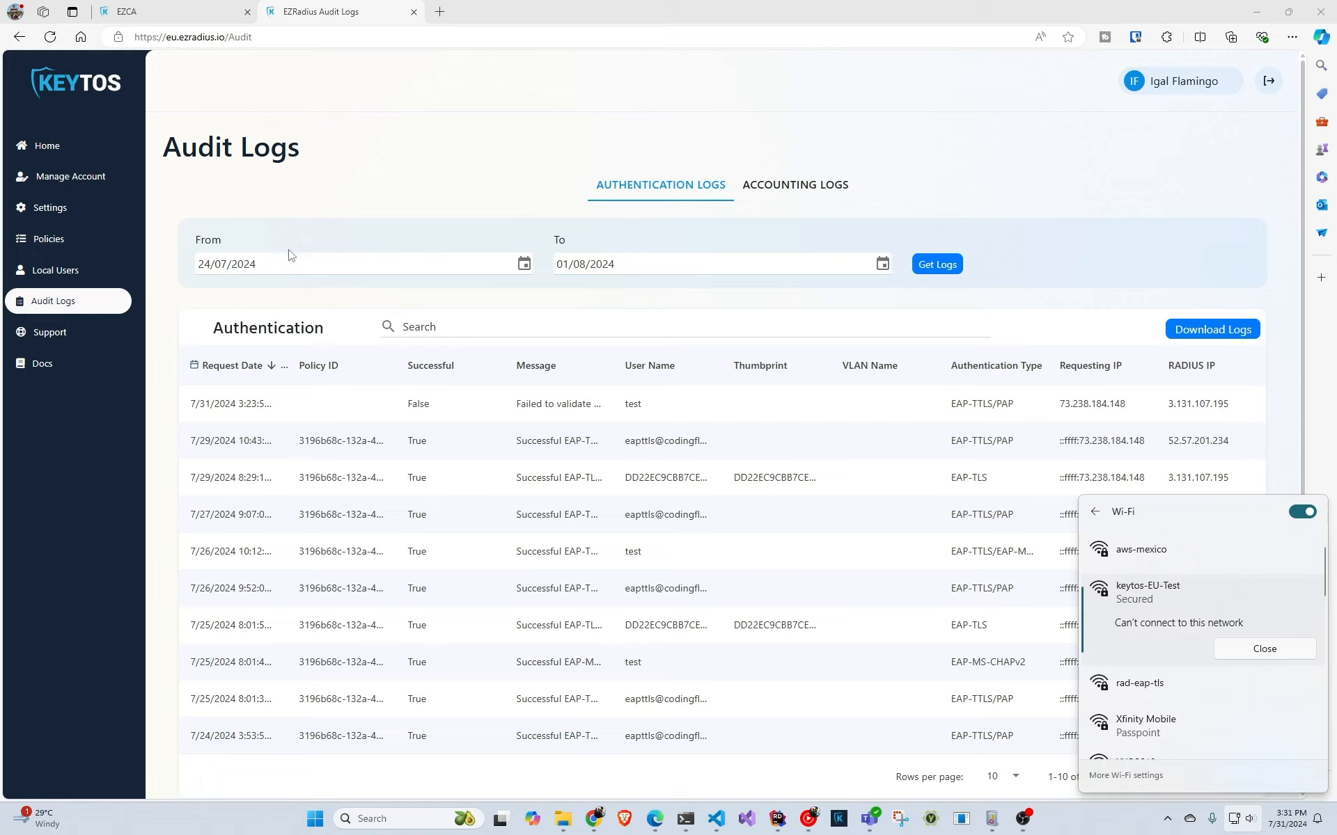
pyautogui.moveTo(305, 262)
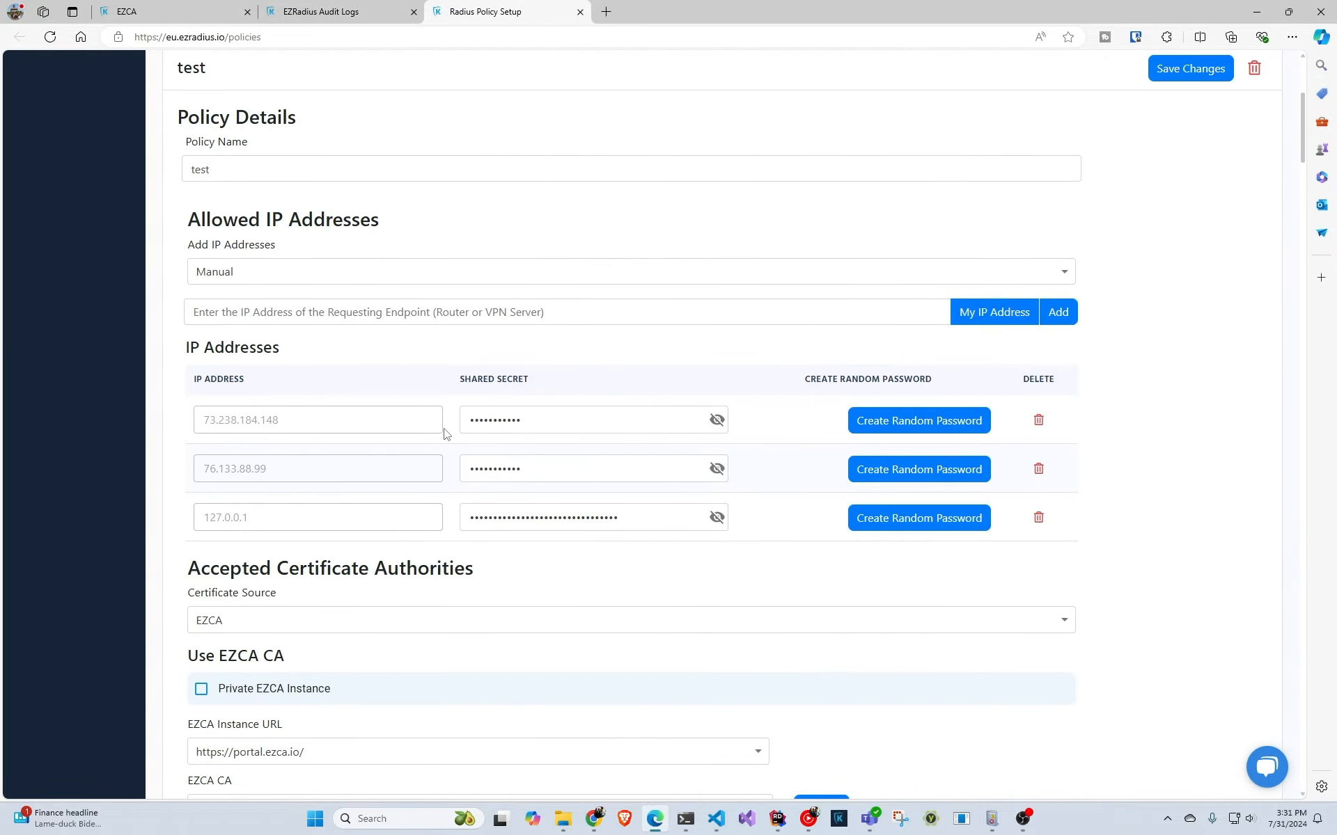
# Compare allowed IP 73.238.184.148 with this machine's current IP, then return to audit logs.
pyautogui.doubleClick(240, 419)
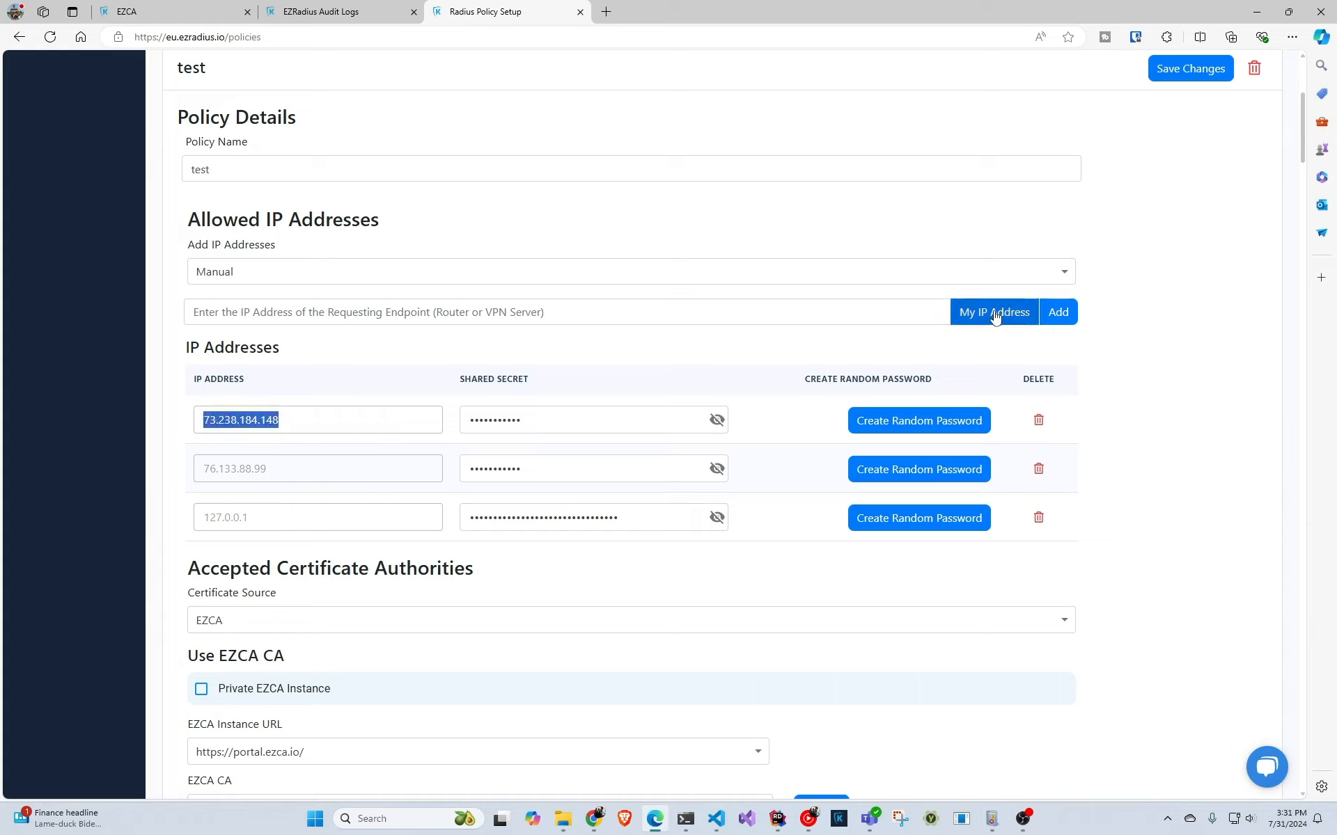
pyautogui.click(993, 311)
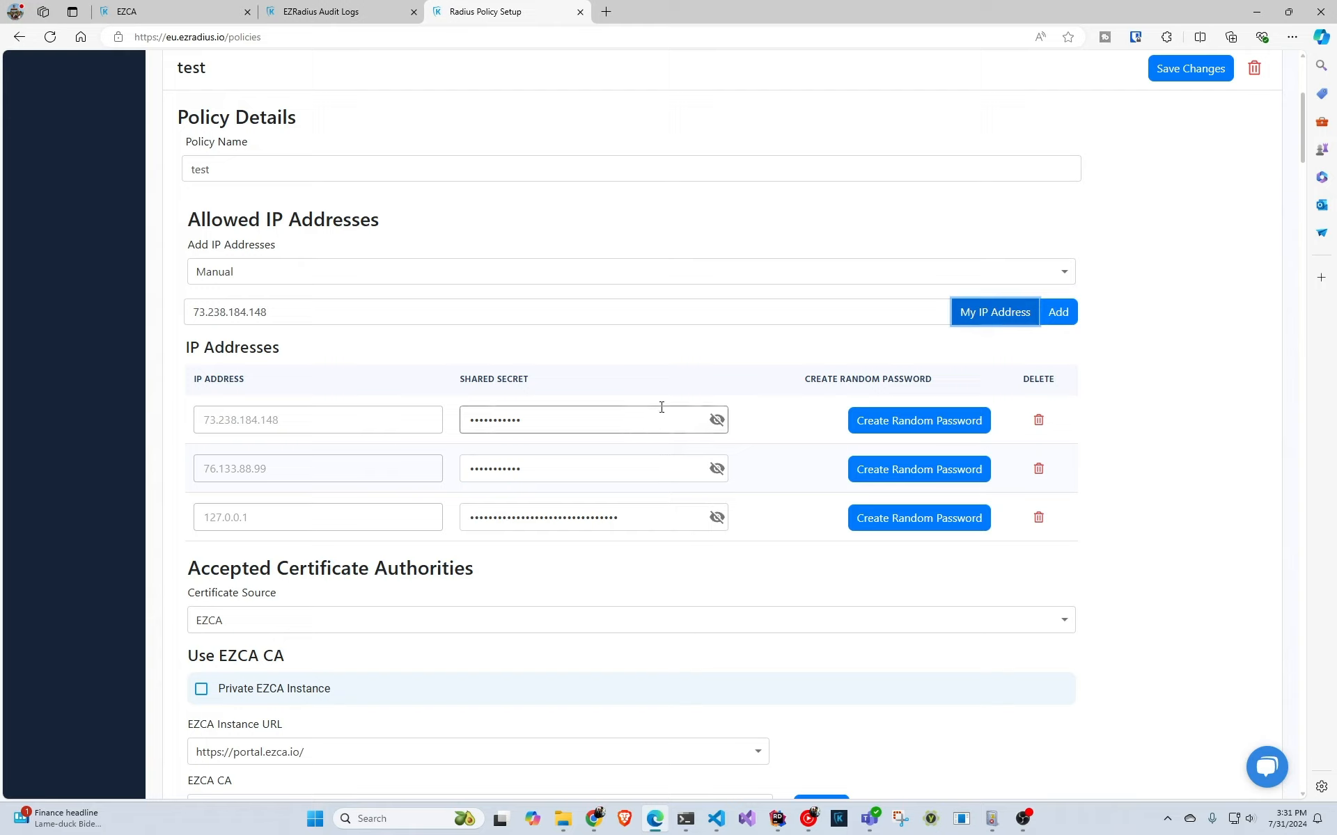
pyautogui.moveTo(651, 356)
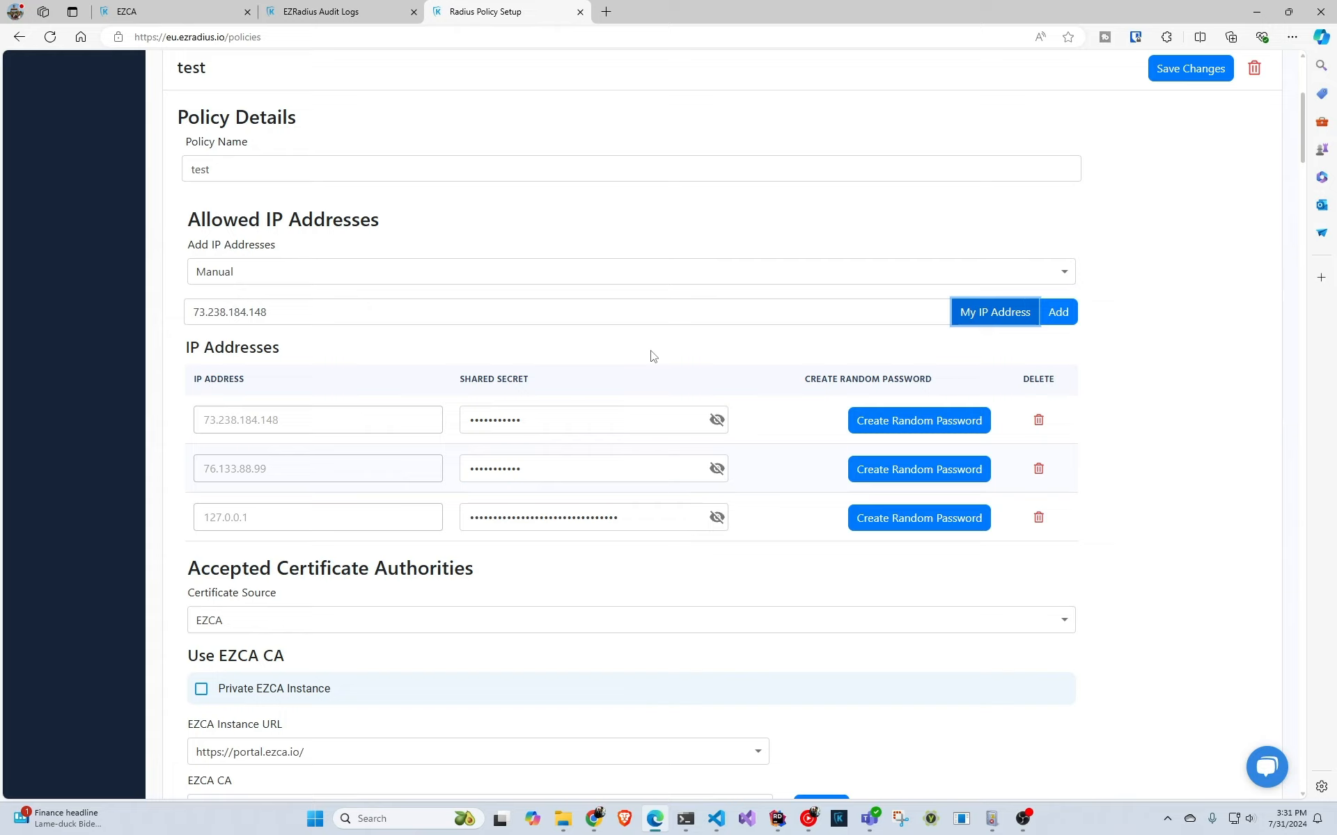
pyautogui.click(333, 11)
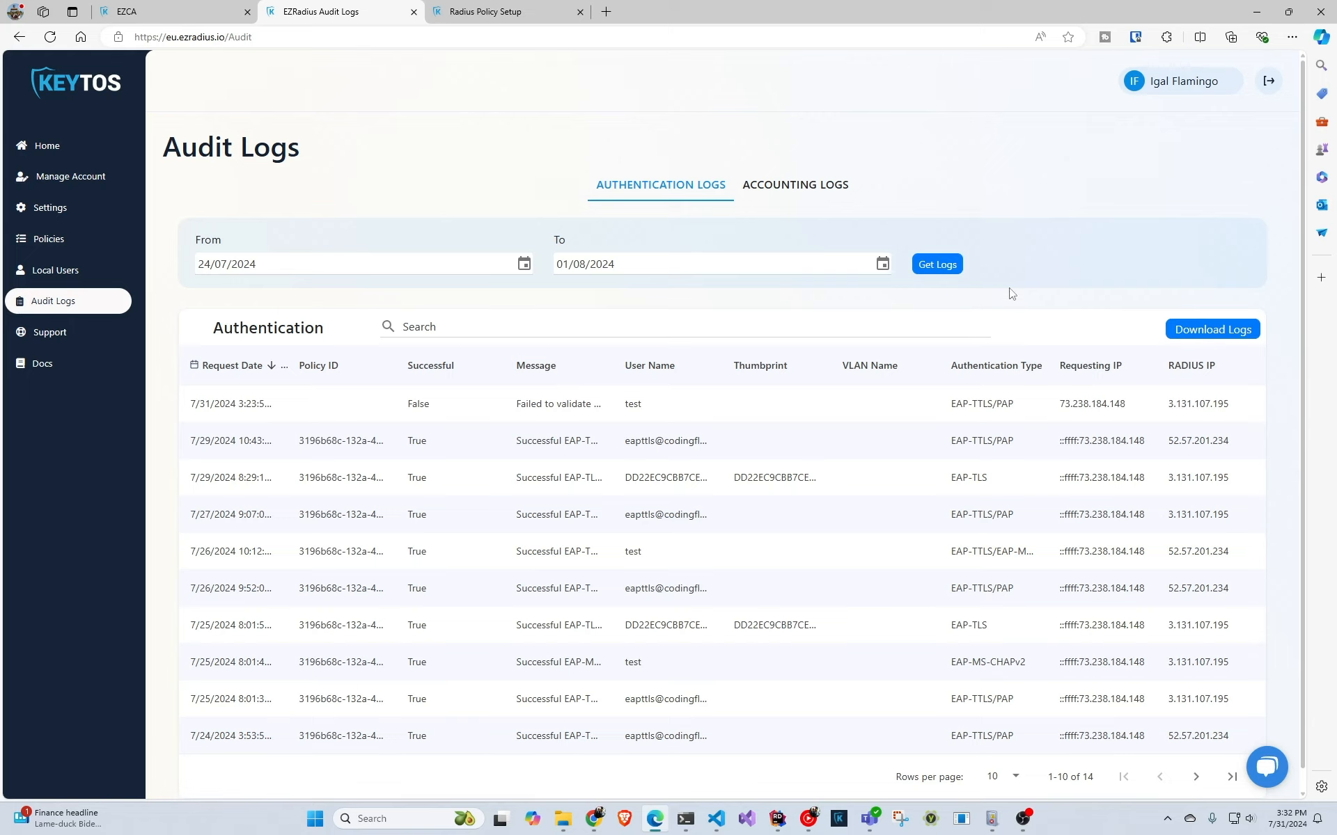
# Reload the authentication logs to show the new failure and download them as CSV.
pyautogui.click(936, 263)
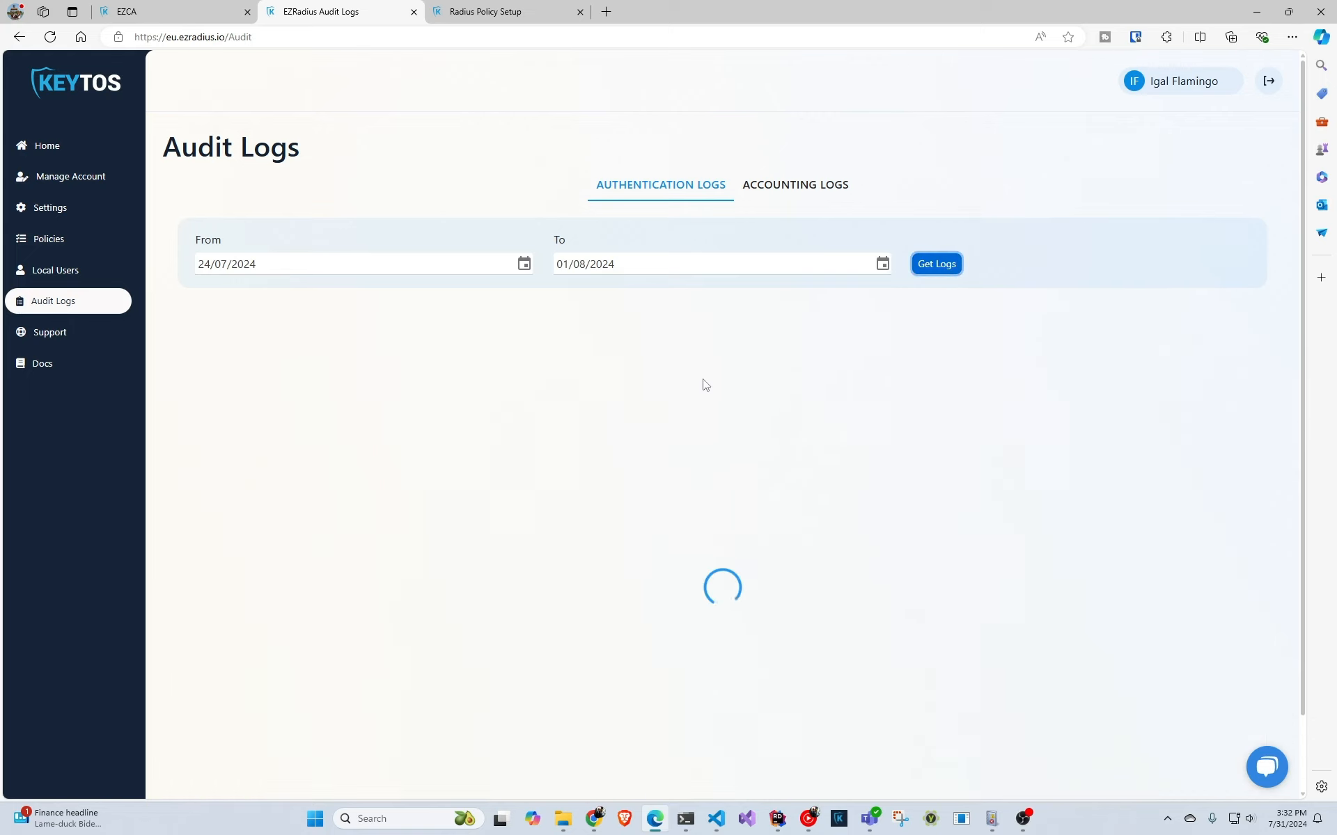
pyautogui.click(936, 263)
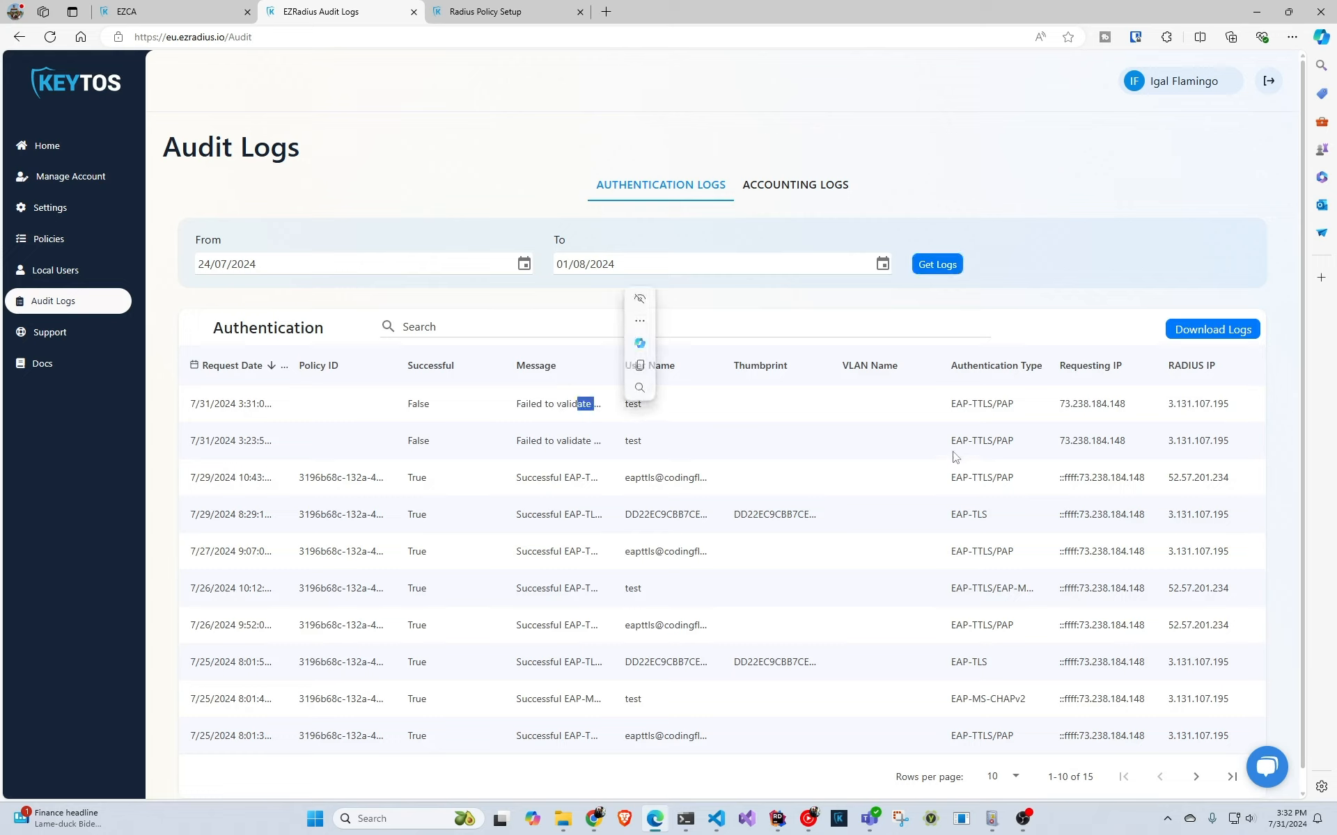
pyautogui.click(1229, 37)
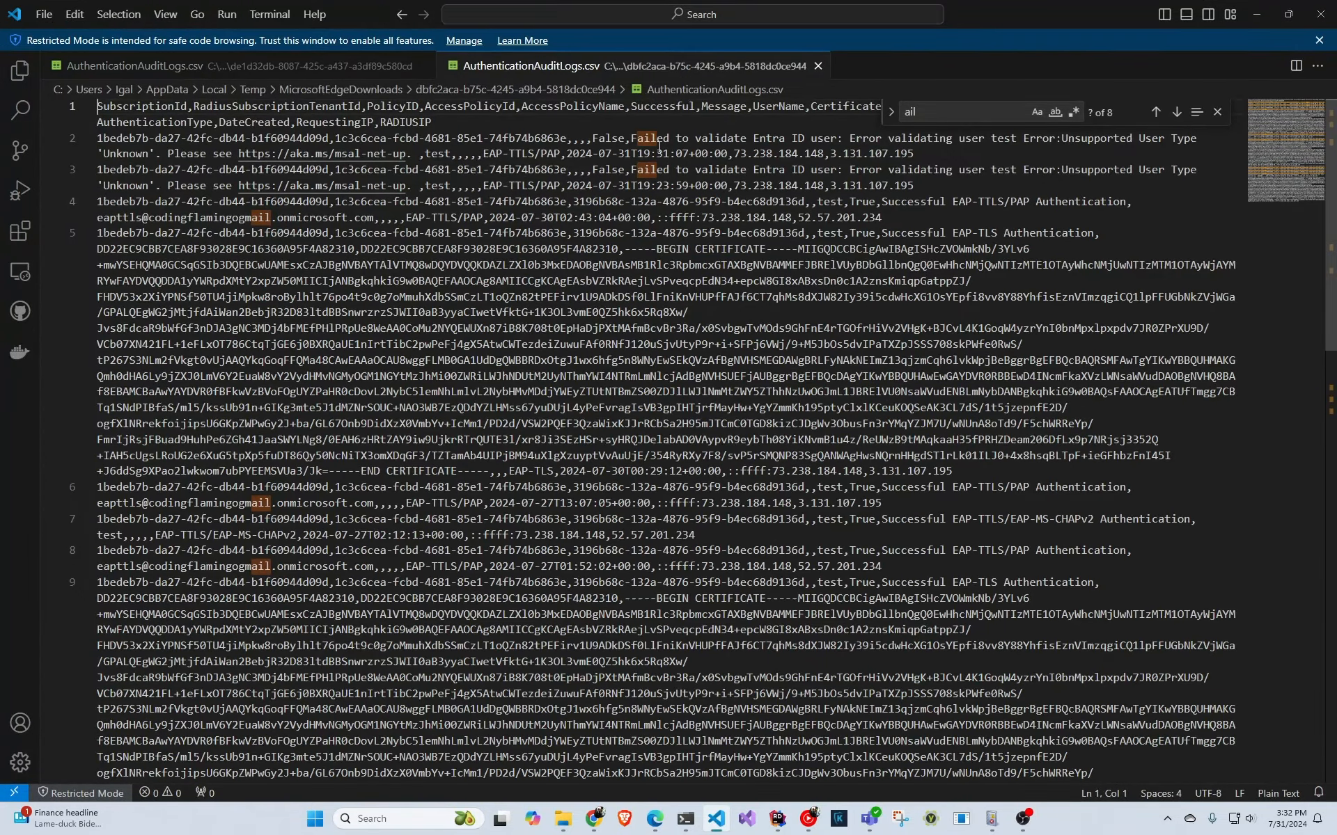
# Highlight the failed Entra ID validation message for user test in the CSV.
pyautogui.moveTo(635, 138); pyautogui.dragTo(886, 138)
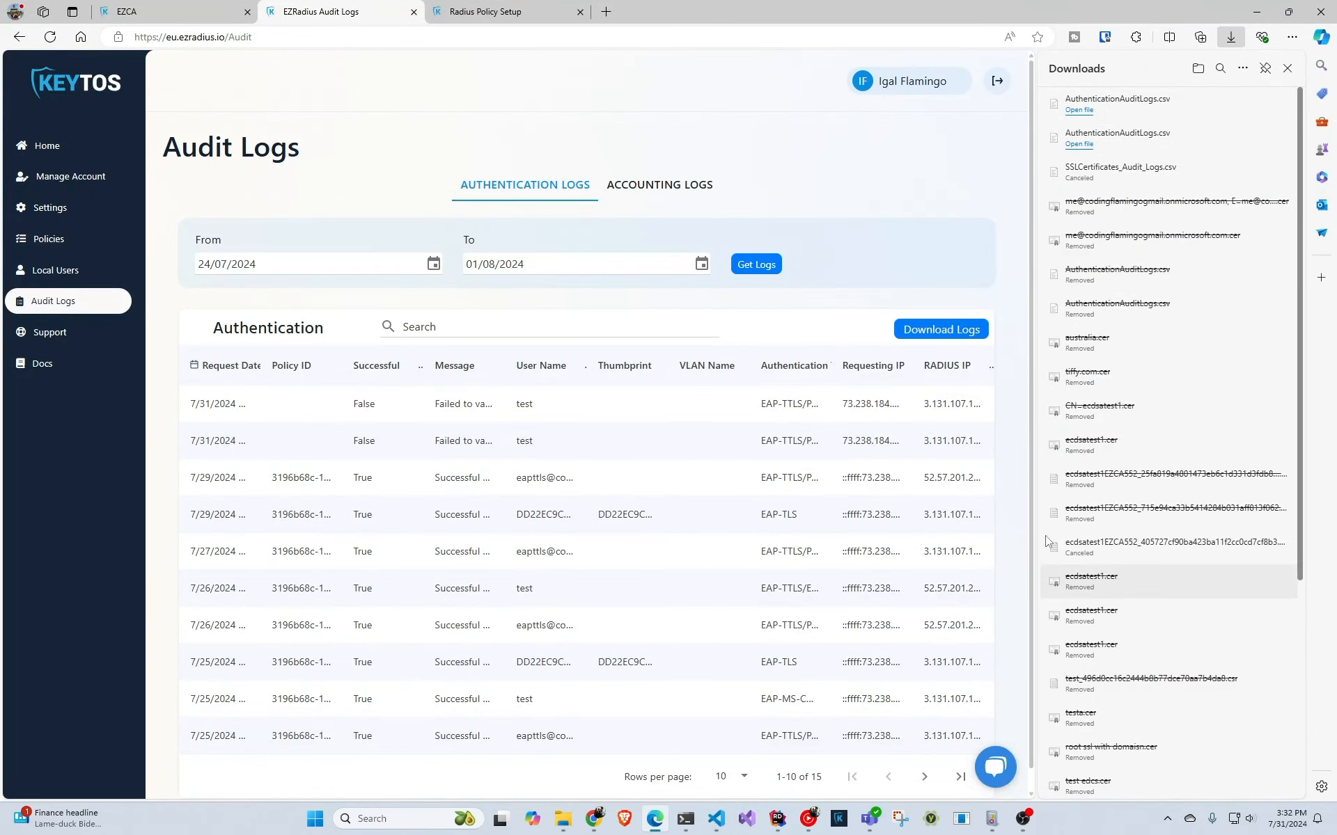
# Dismiss the browser downloads list and switch to the Event Viewer window.
pyautogui.click(1286, 68)
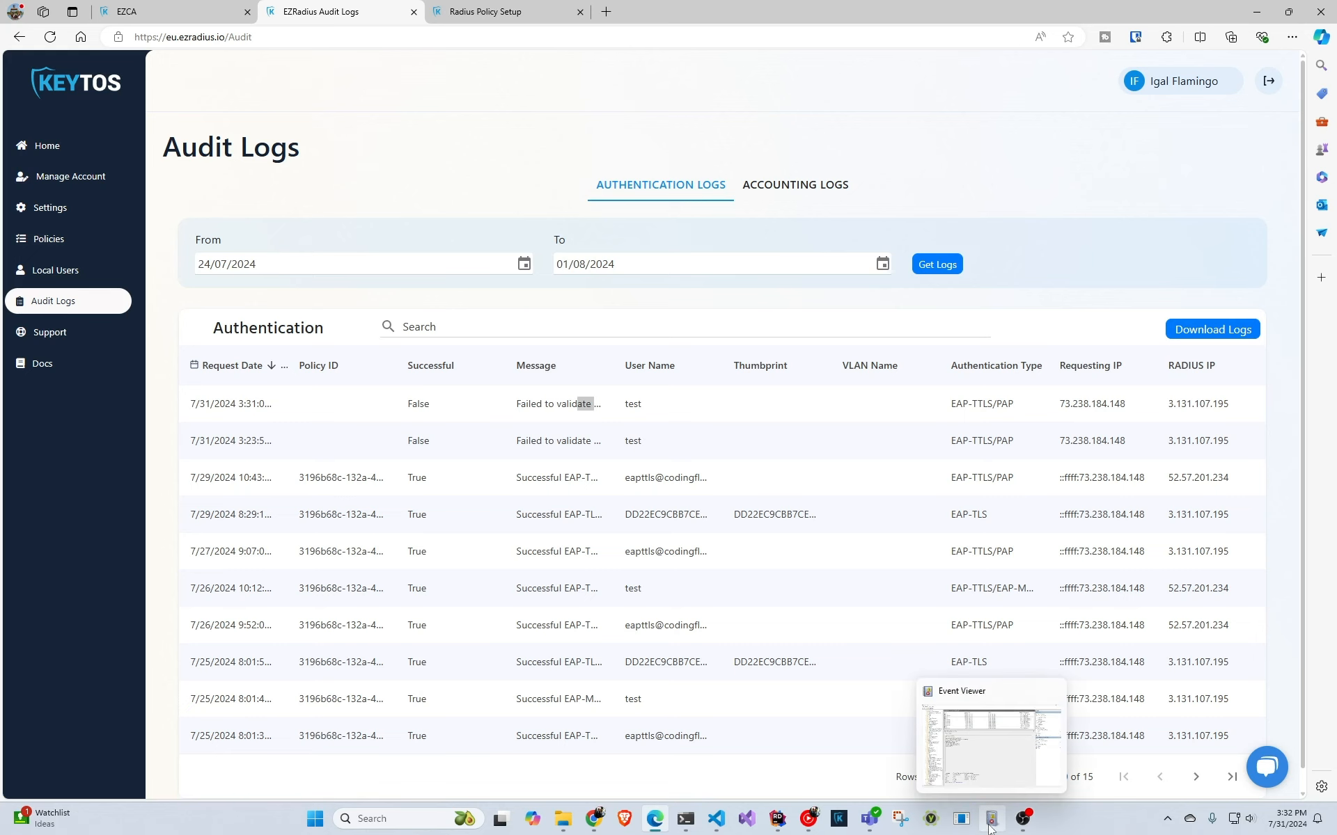
pyautogui.click(990, 819)
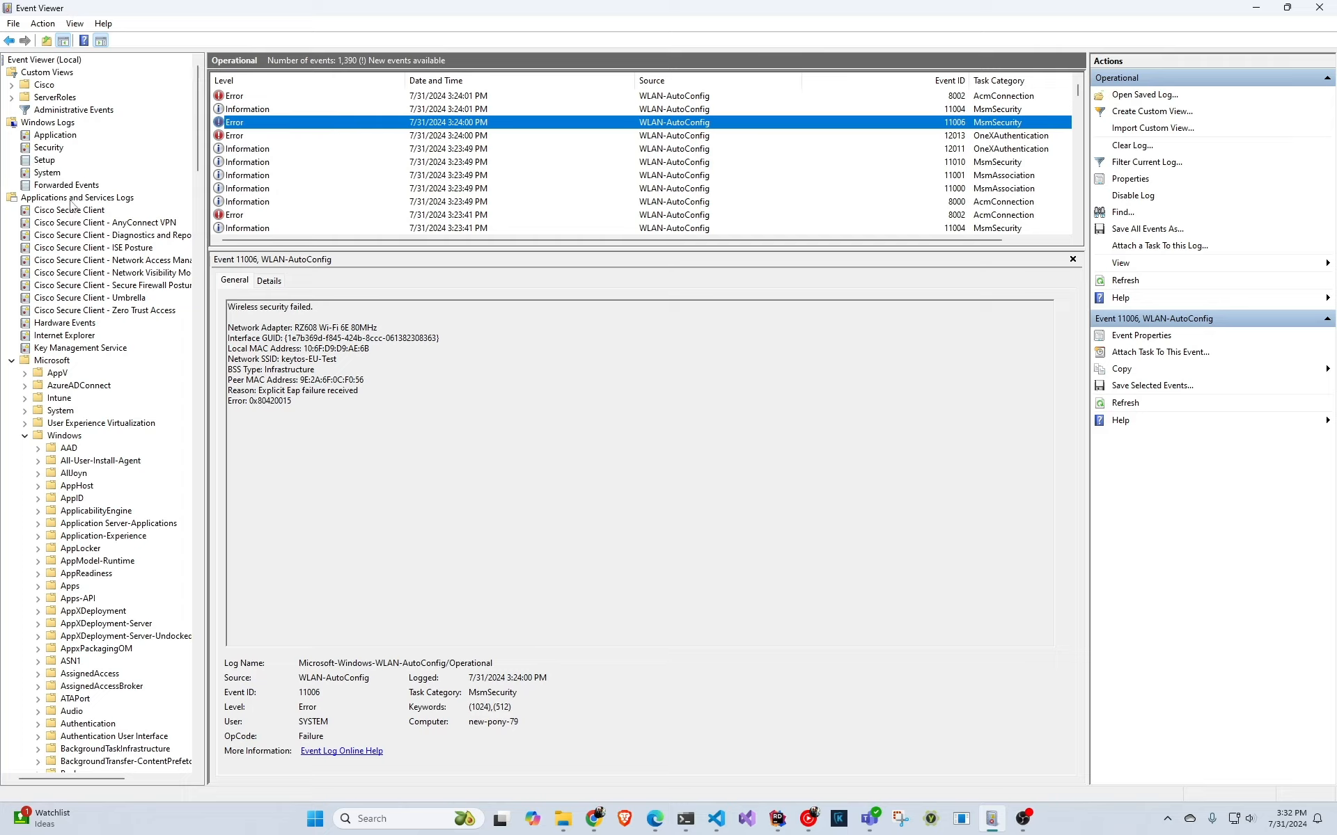
pyautogui.moveTo(82, 436)
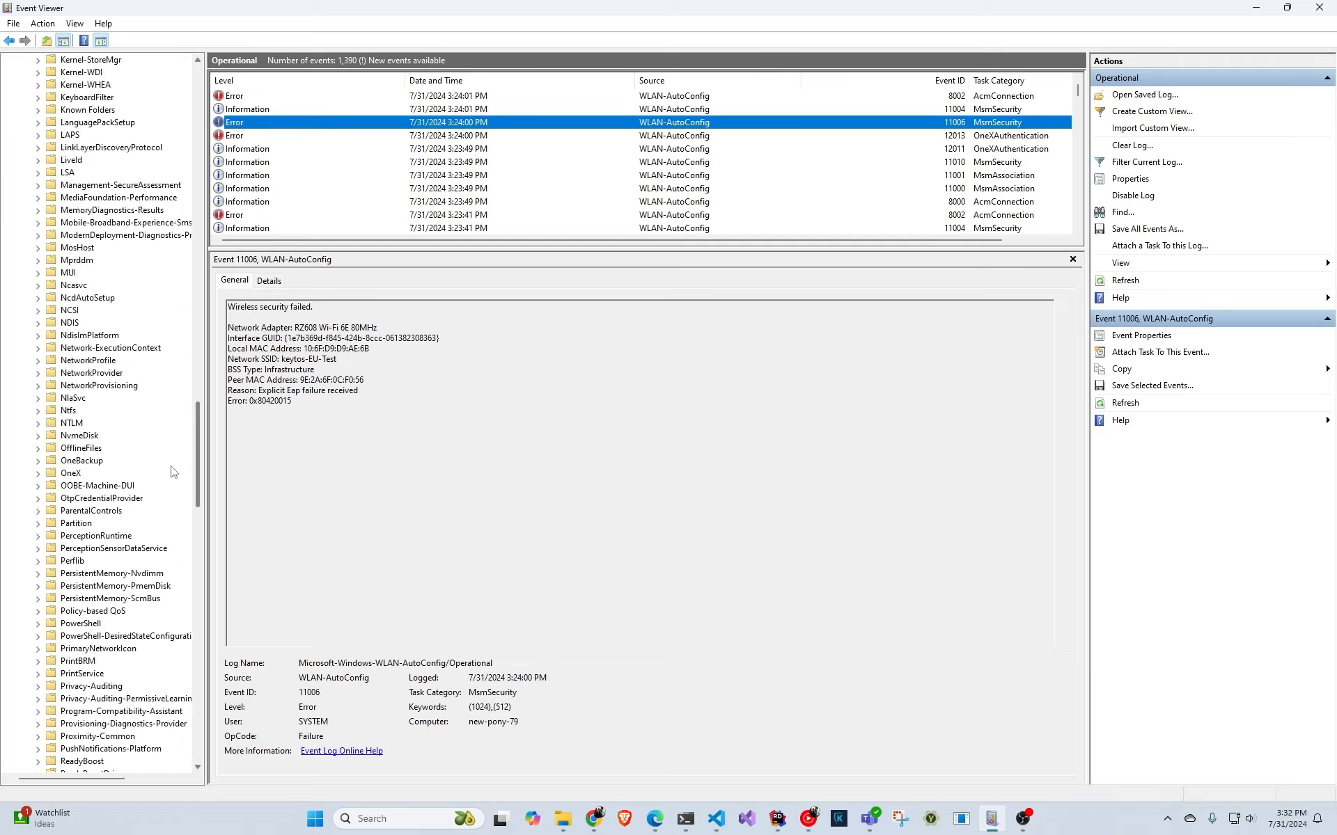
# View the 3:31 PM WLAN-AutoConfig explicit EAP failure event, then return to EZRADIUS audit logs.
pyautogui.scroll(-3)
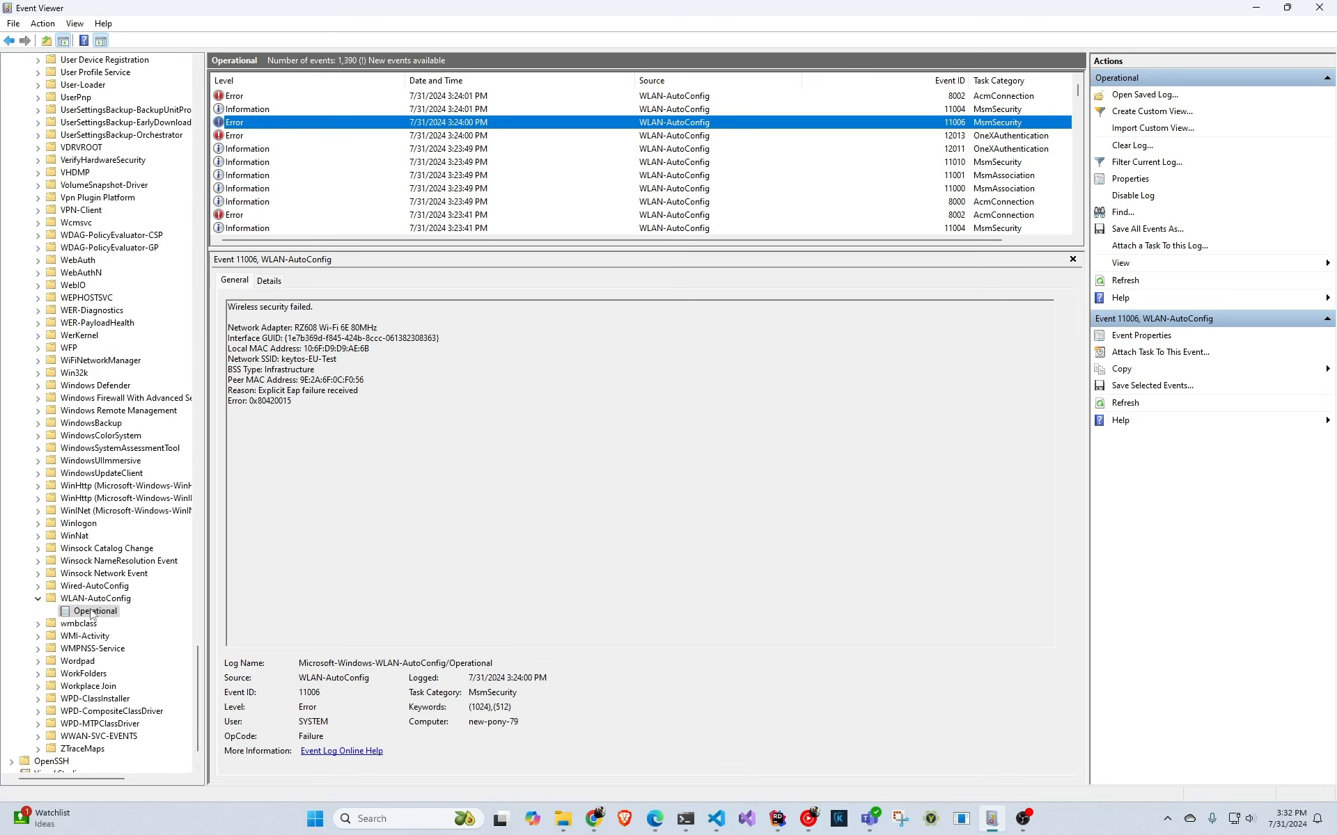
pyautogui.moveTo(106, 620)
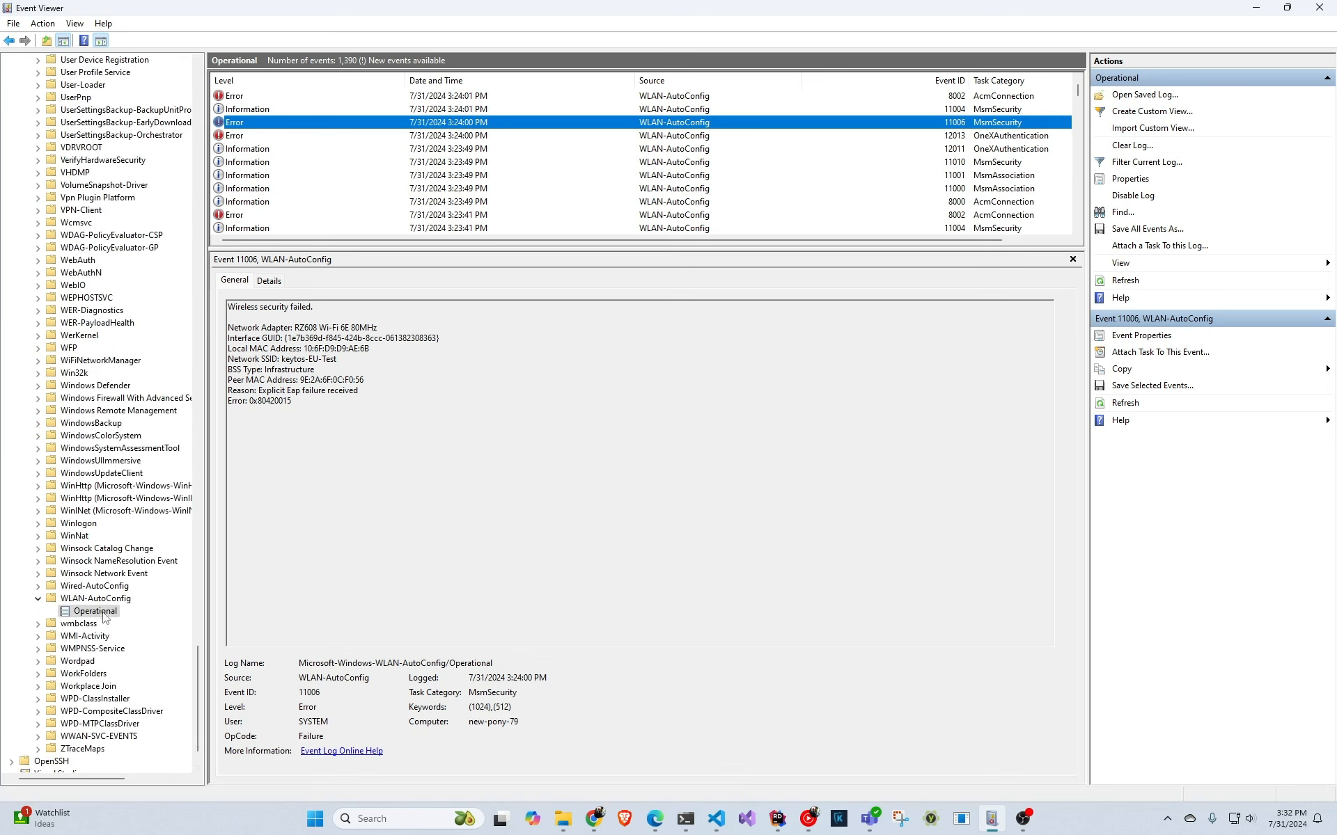
pyautogui.moveTo(274, 105)
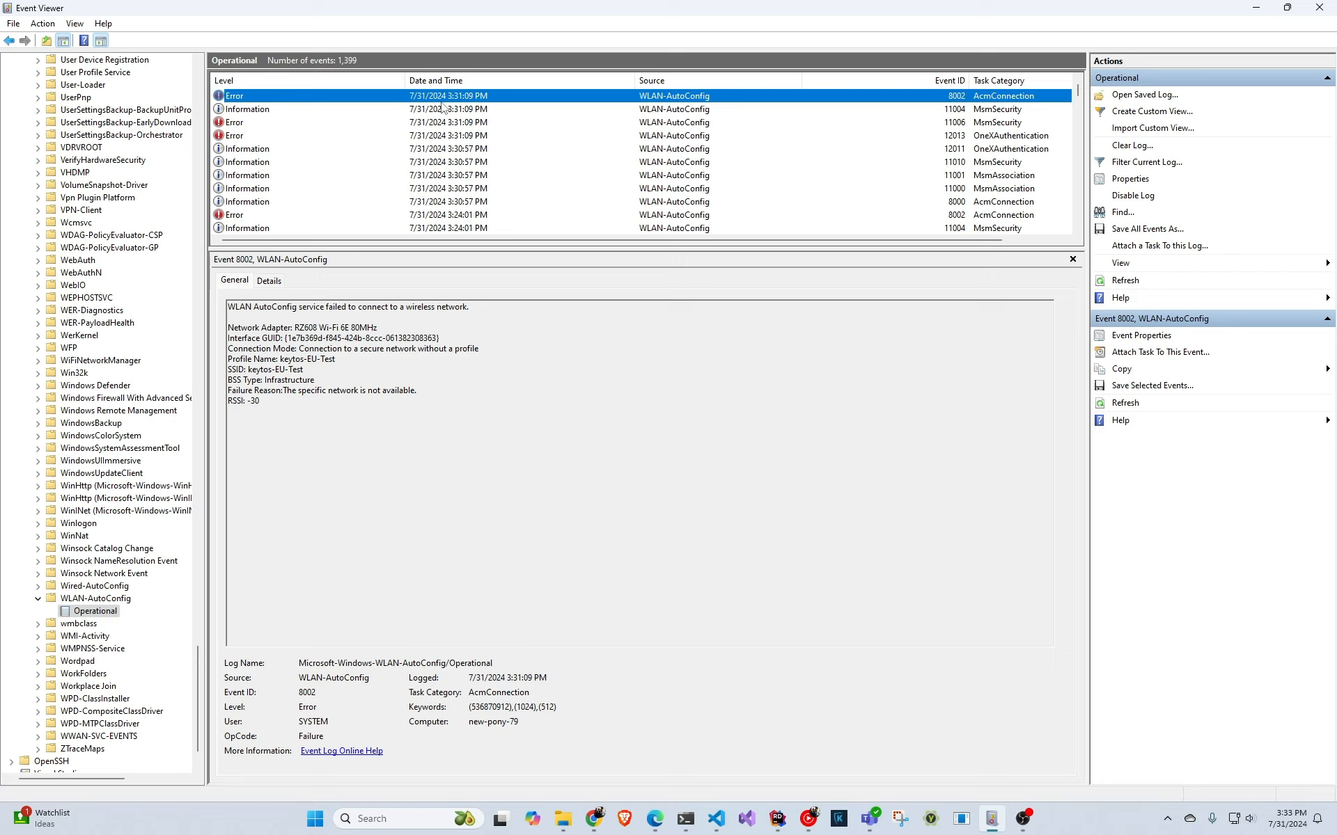
pyautogui.moveTo(282, 390); pyautogui.dragTo(415, 390)
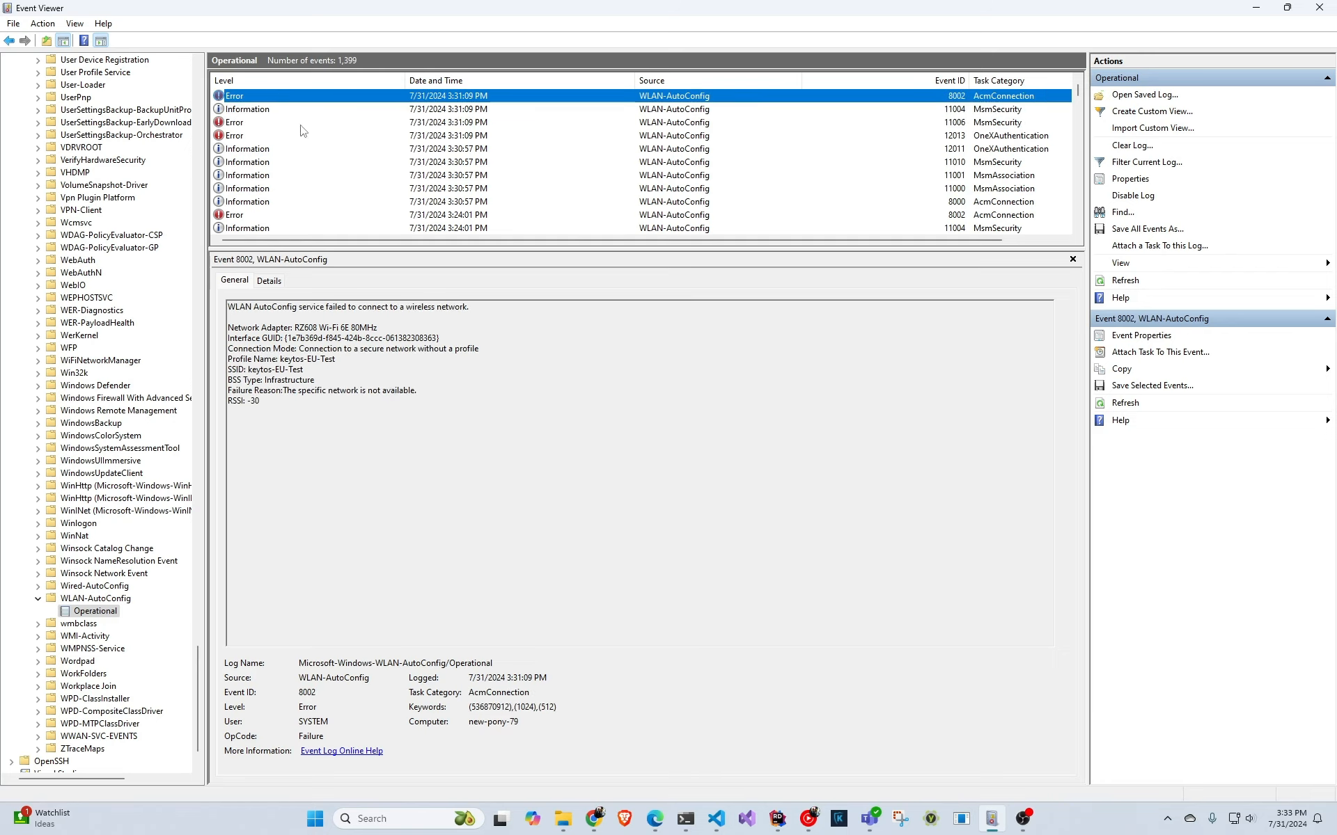
pyautogui.moveTo(308, 125)
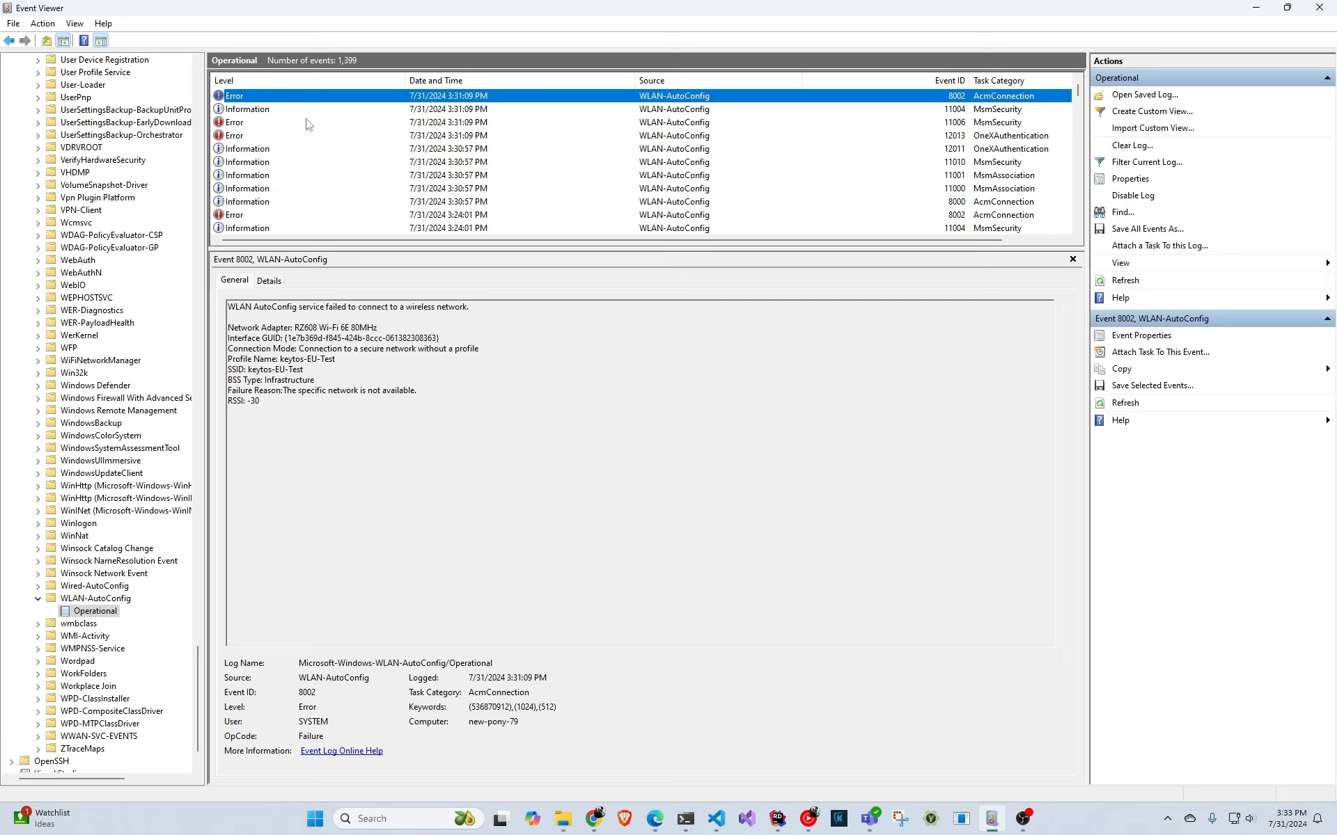
pyautogui.click(341, 123)
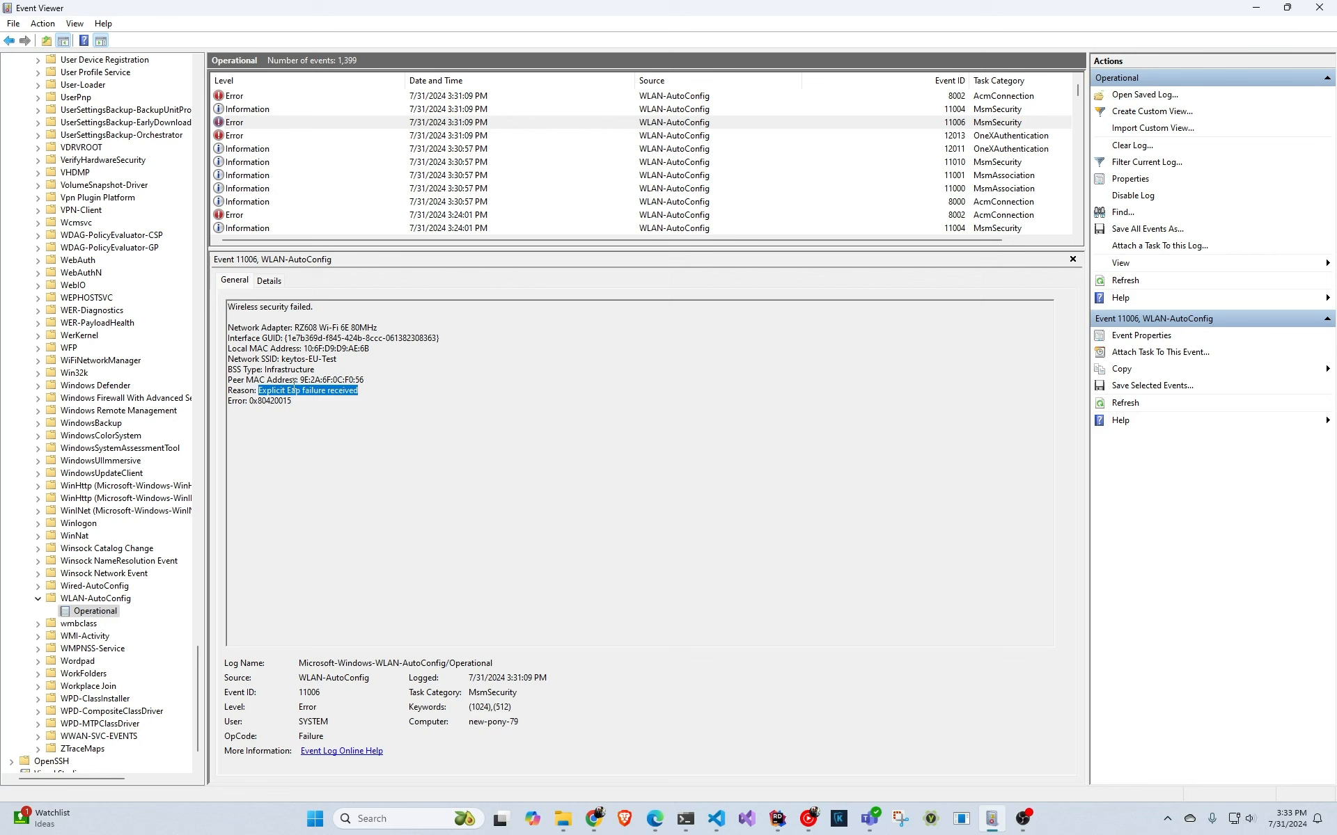
pyautogui.click(653, 819)
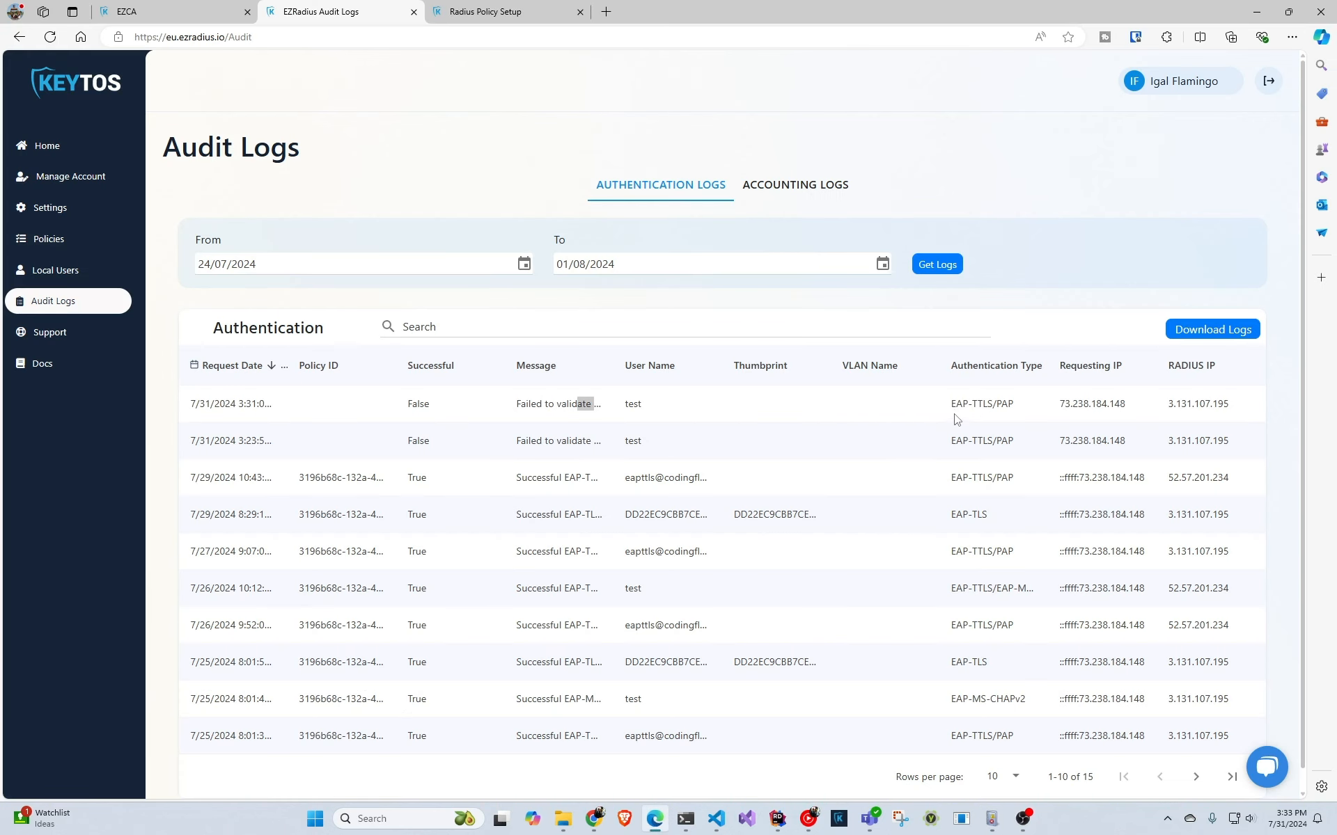
pyautogui.doubleClick(981, 404)
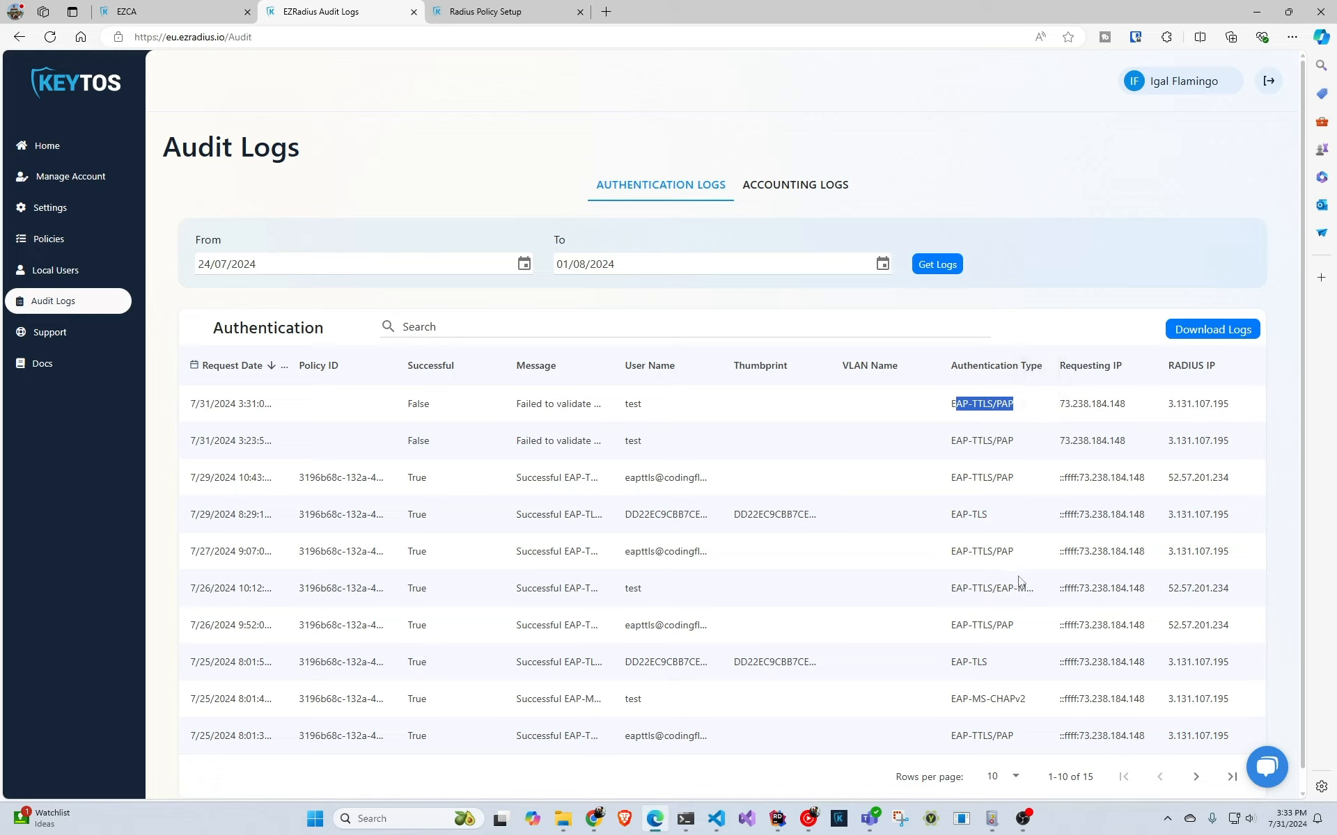
pyautogui.doubleClick(1021, 587)
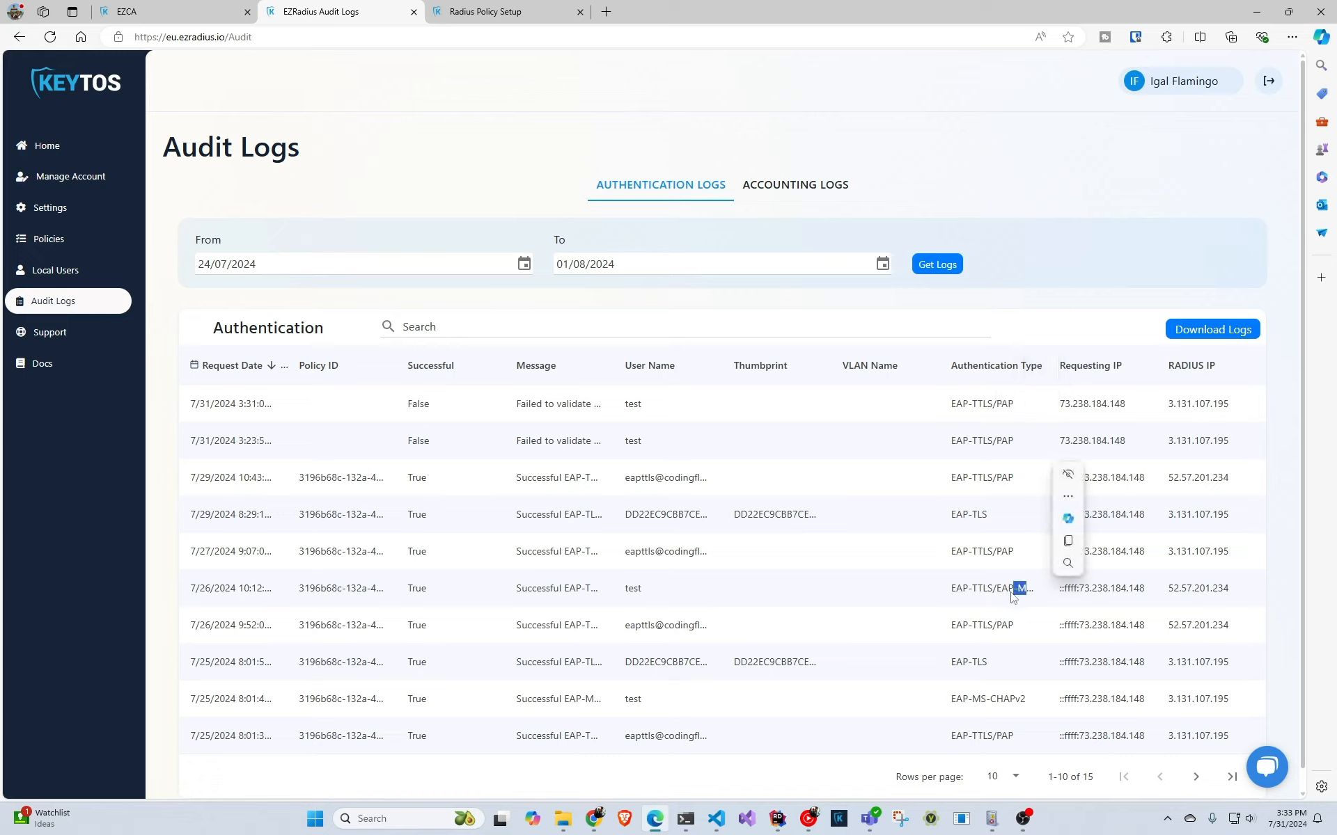
pyautogui.click(997, 586)
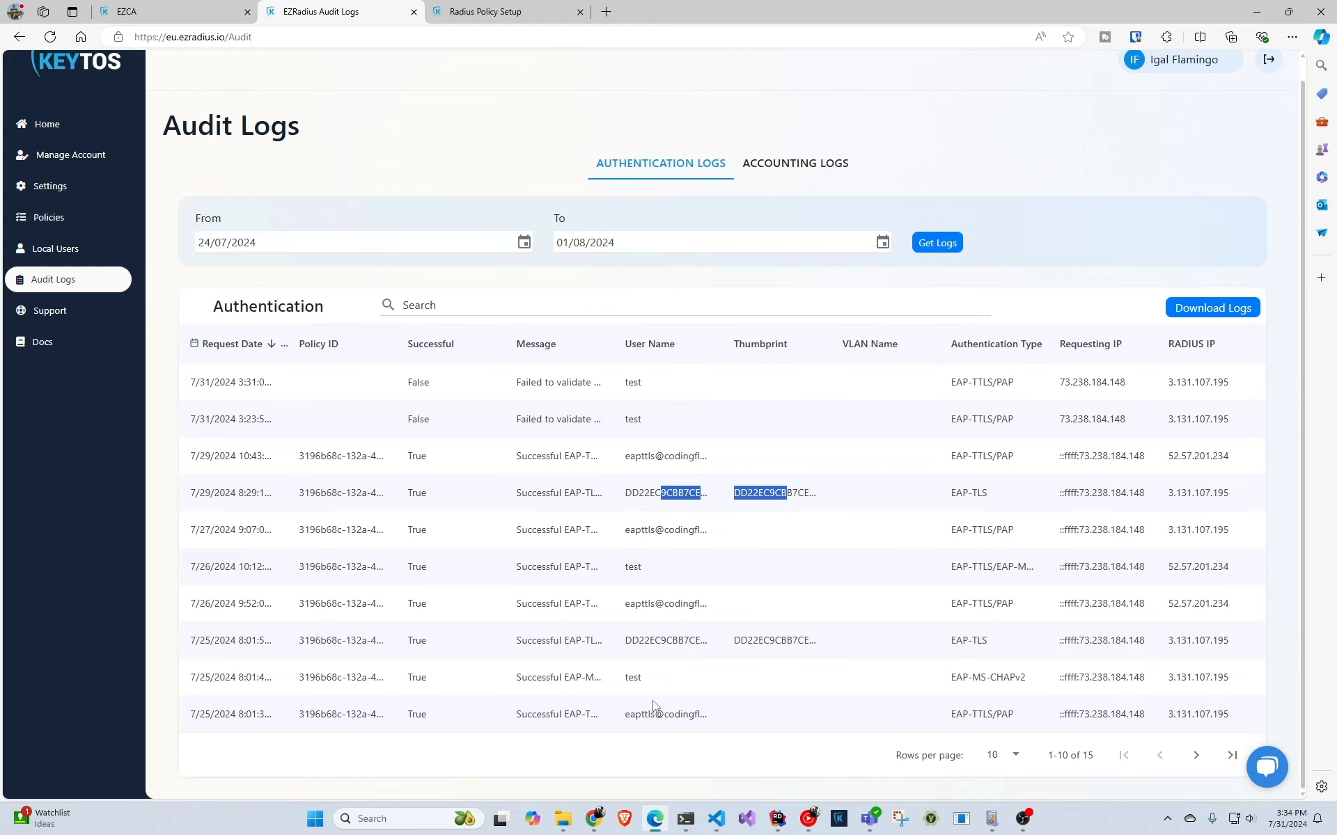
pyautogui.doubleClick(639, 713)
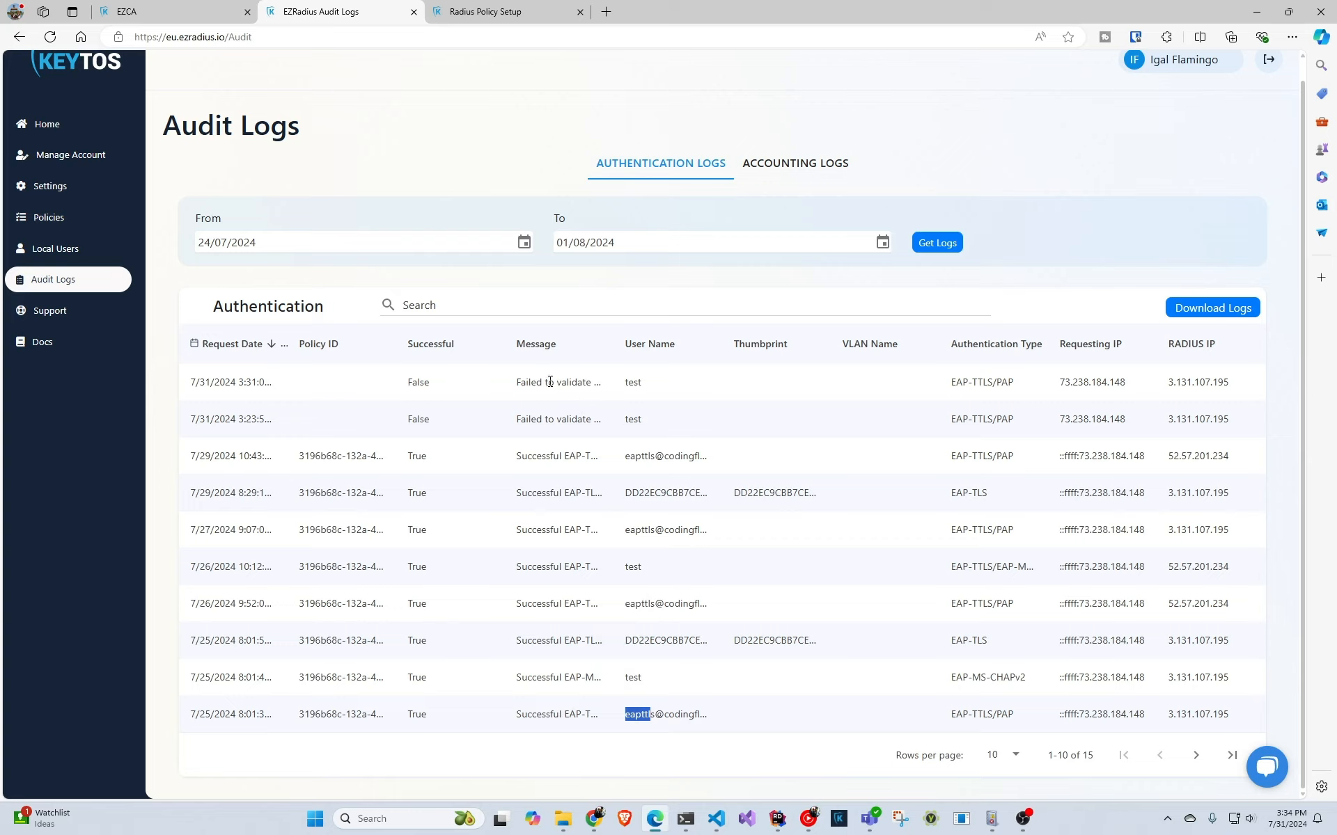
pyautogui.doubleClick(565, 382)
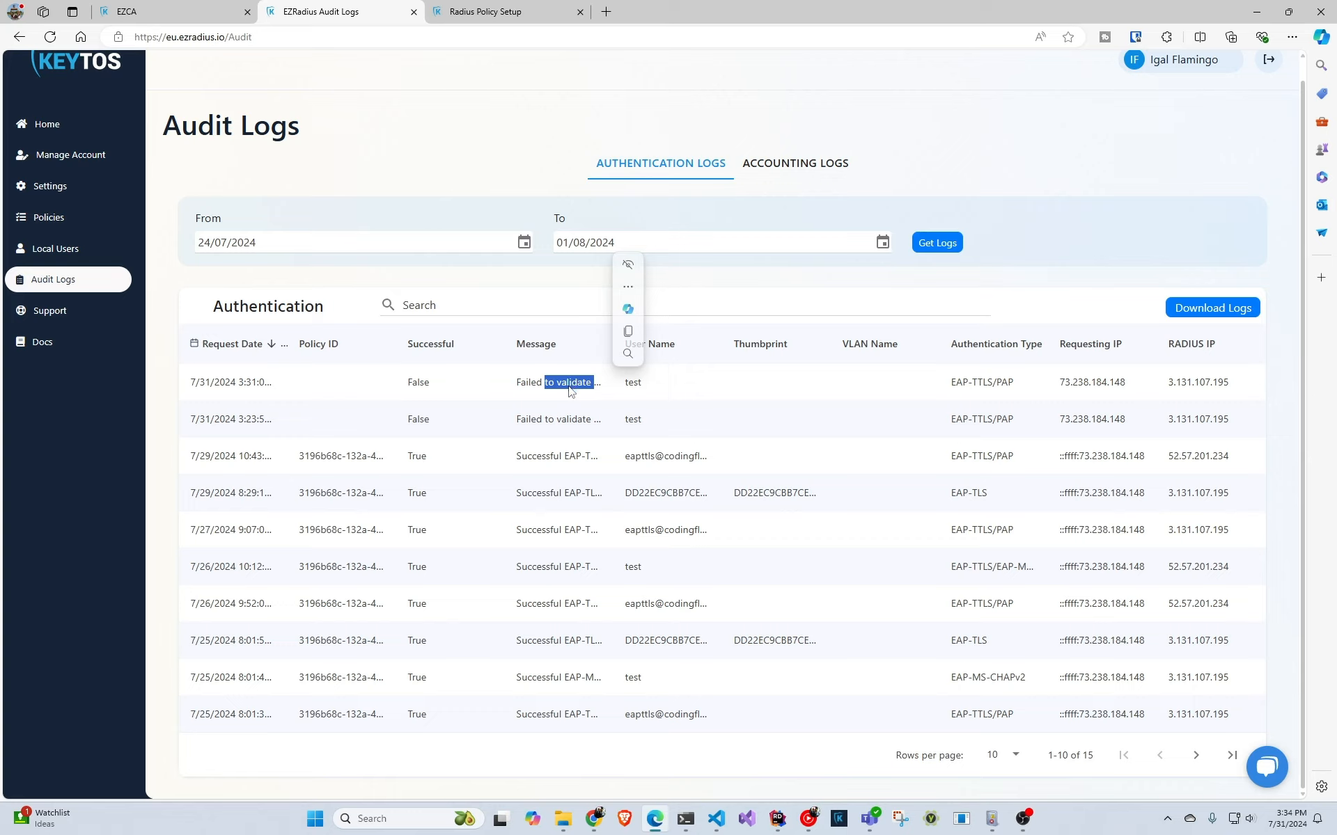
pyautogui.moveTo(574, 405)
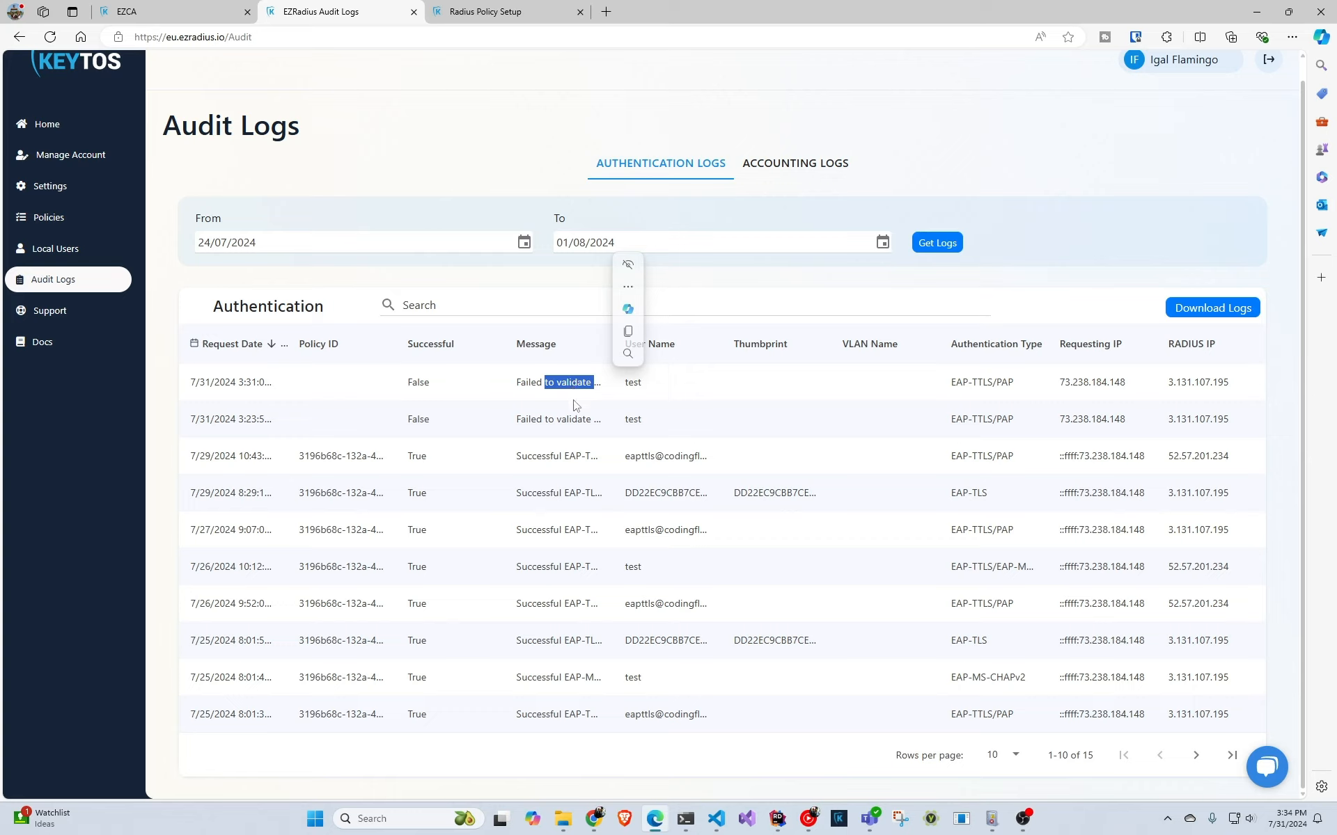